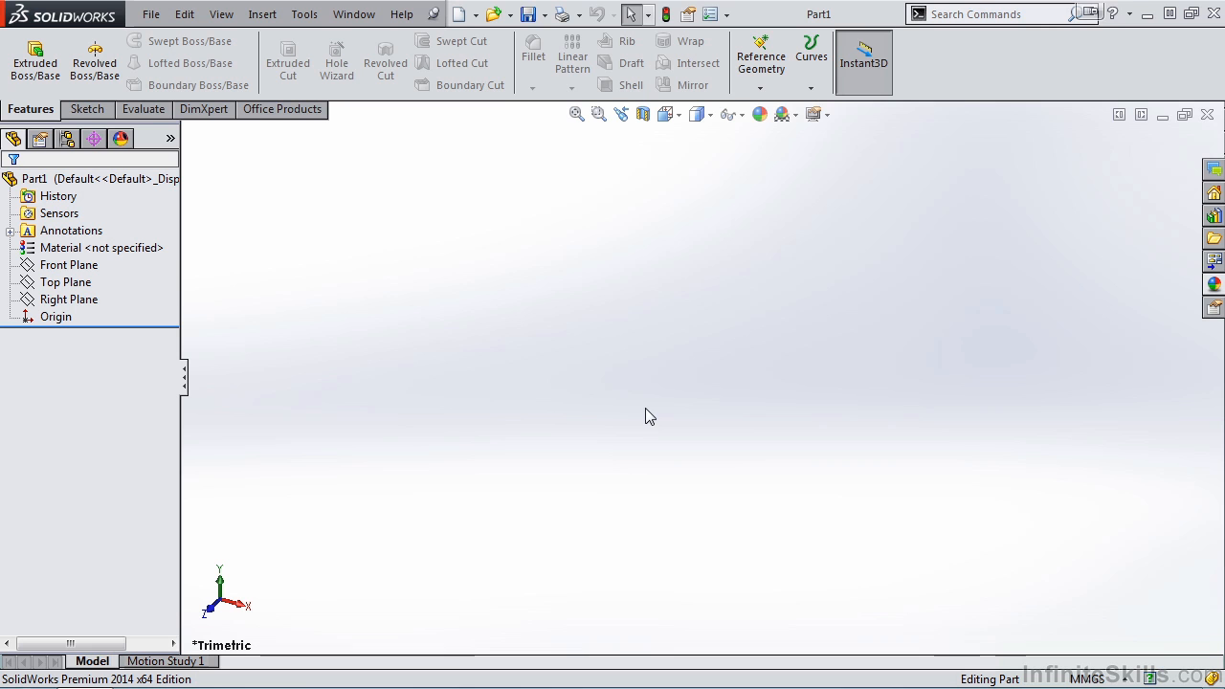
mouse_move(94, 60)
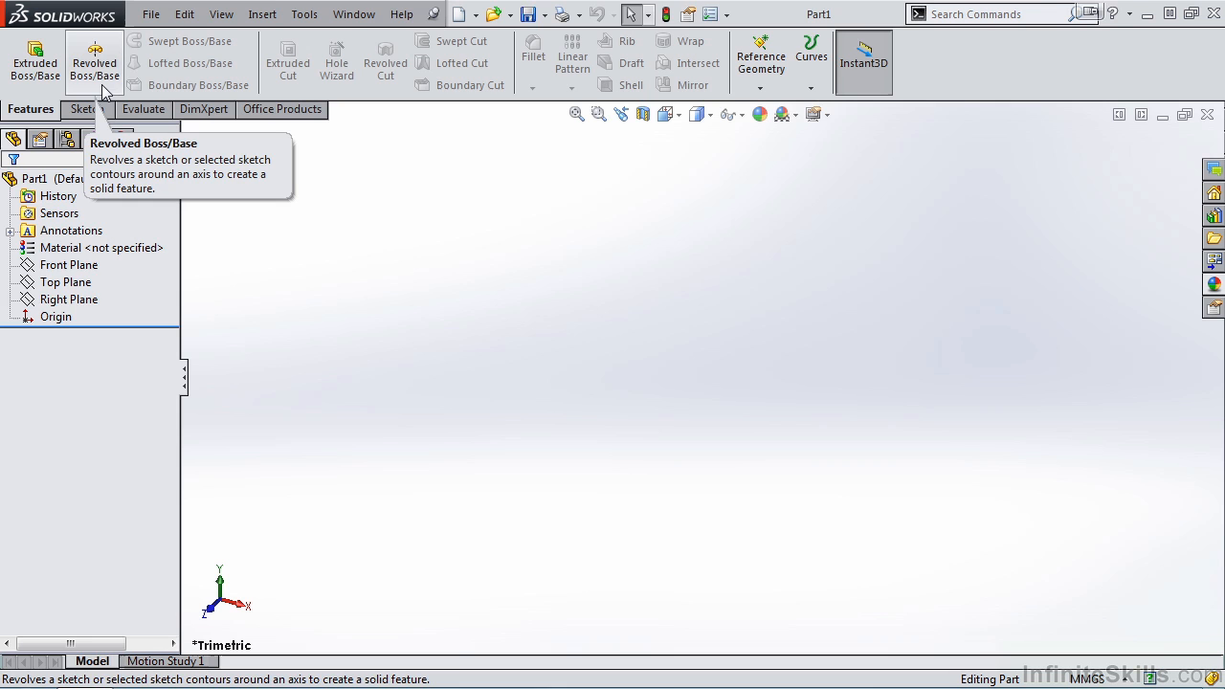
Start the Revolved Boss/Base feature on the new empty part
left_click(94, 62)
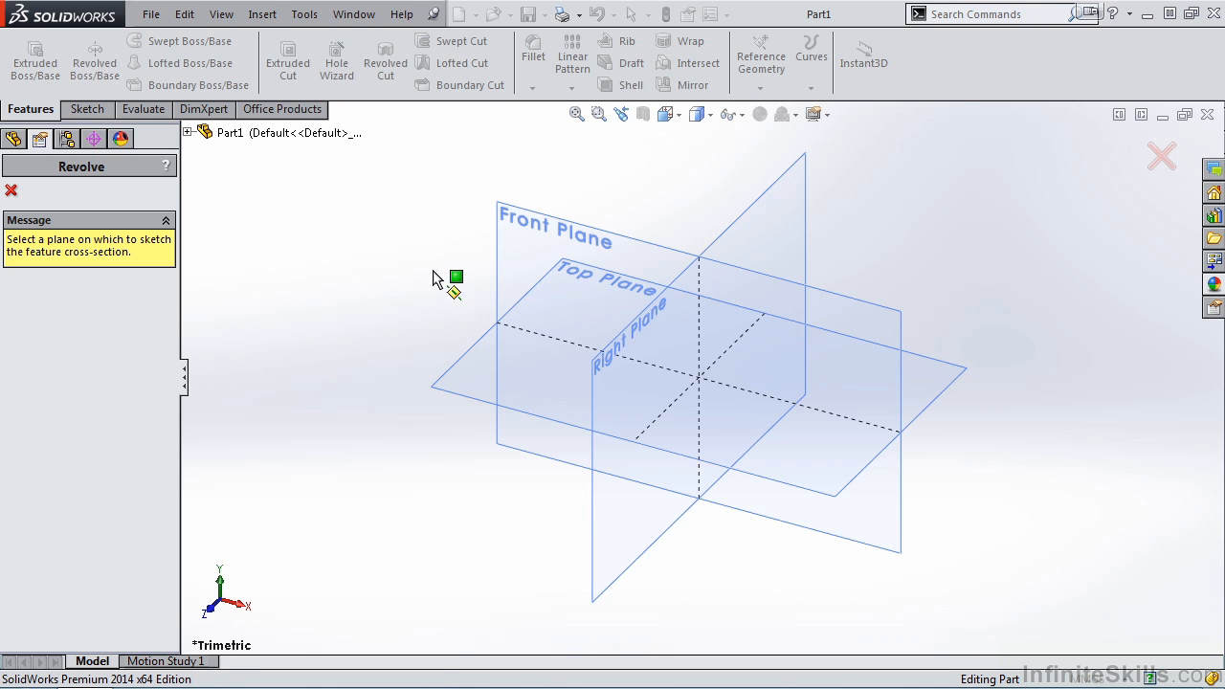
Sketch on the Front Plane and select the Line tool for the profile
left_click(555, 230)
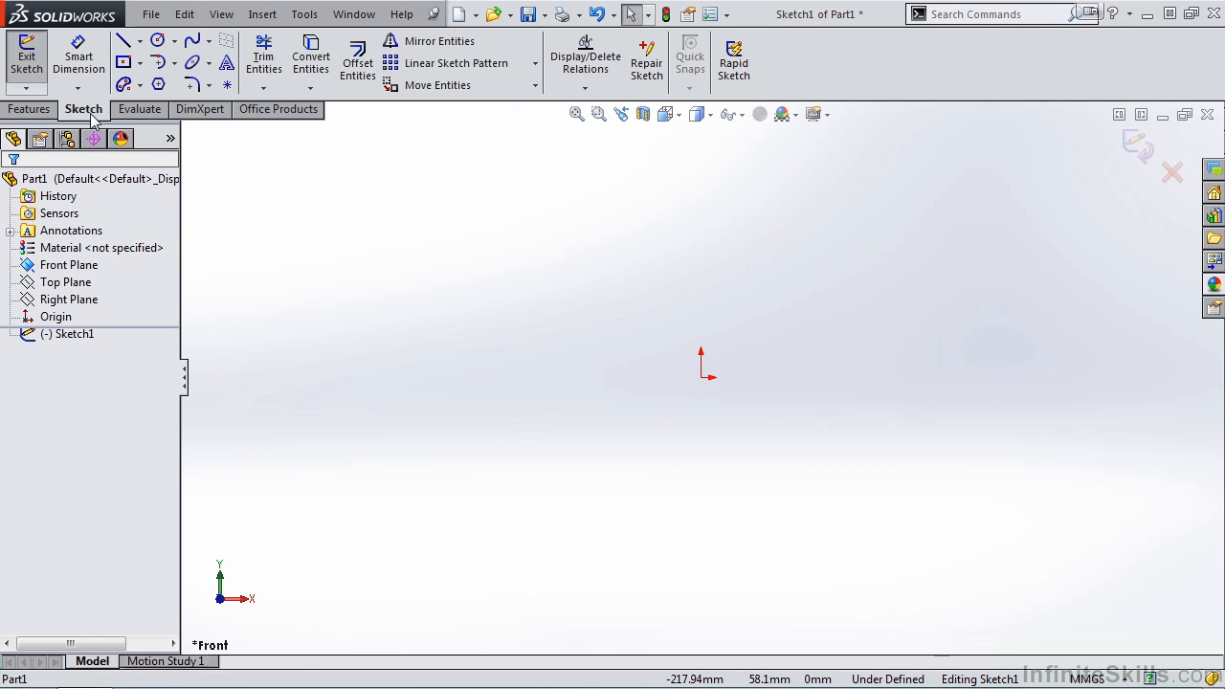
mouse_move(125, 40)
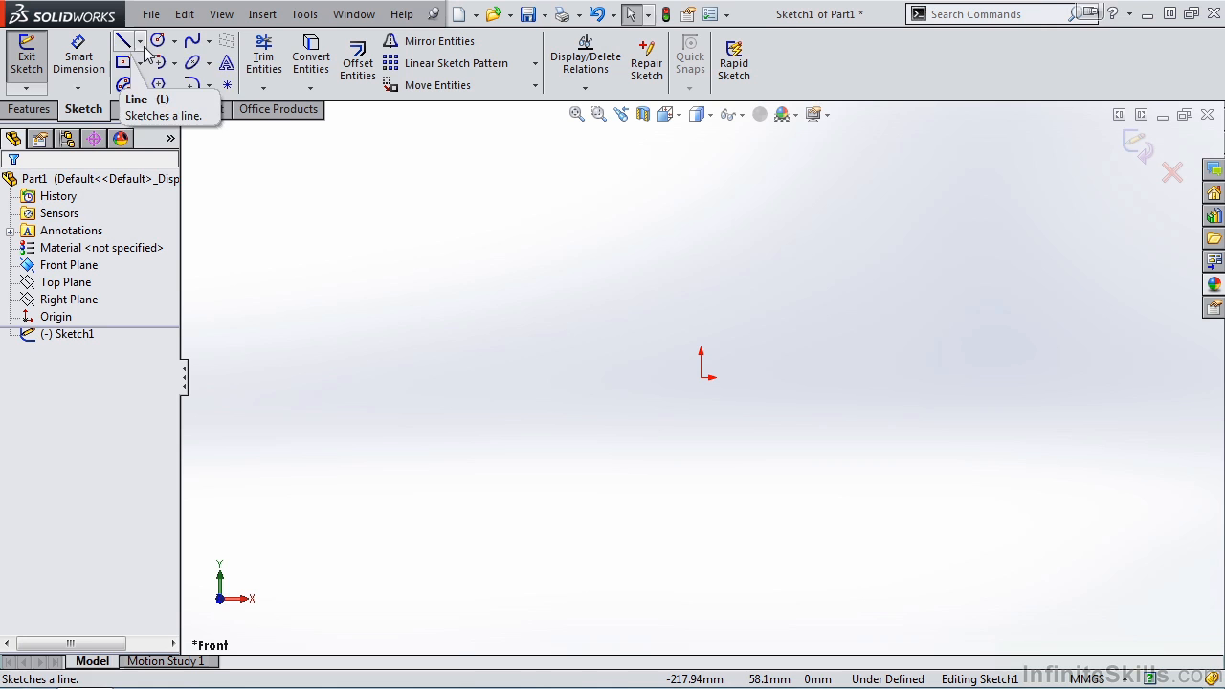
left_click(123, 40)
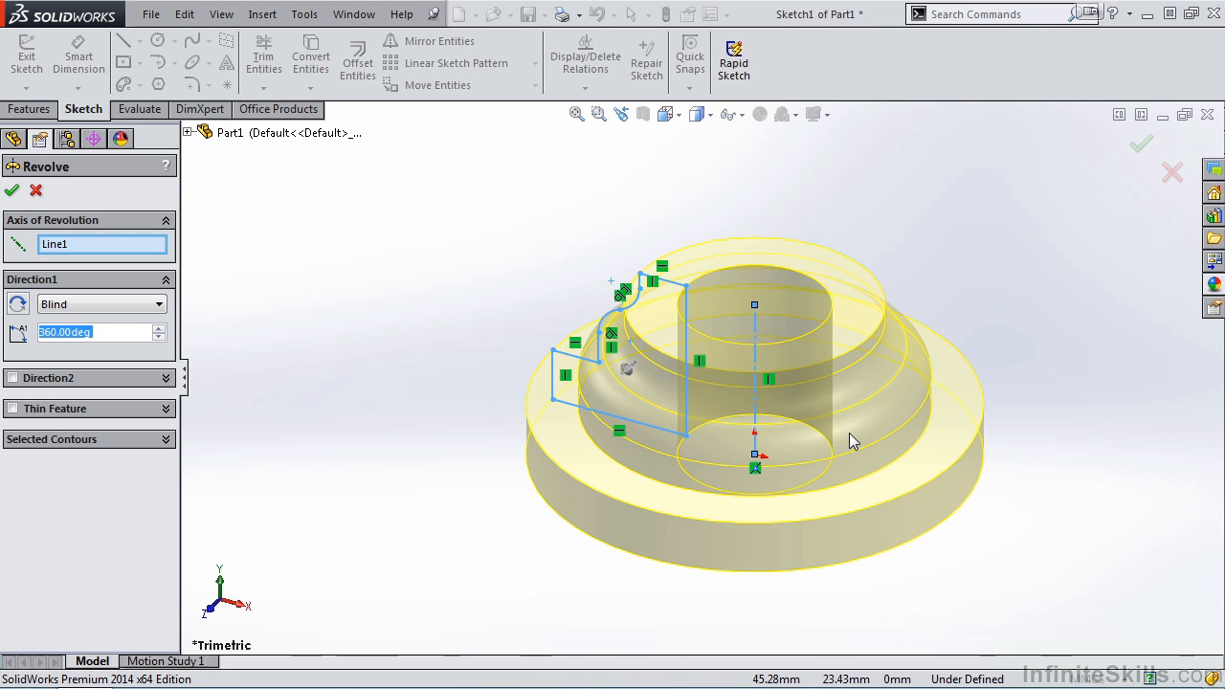
mouse_move(495, 430)
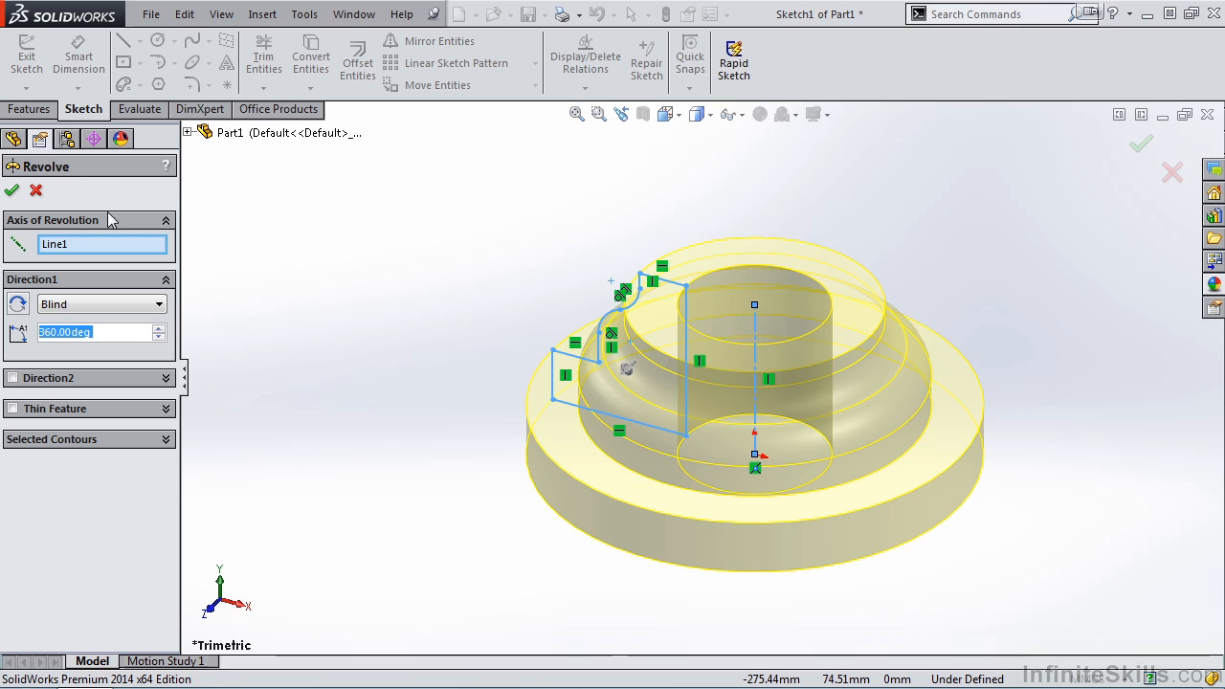
mouse_move(110, 254)
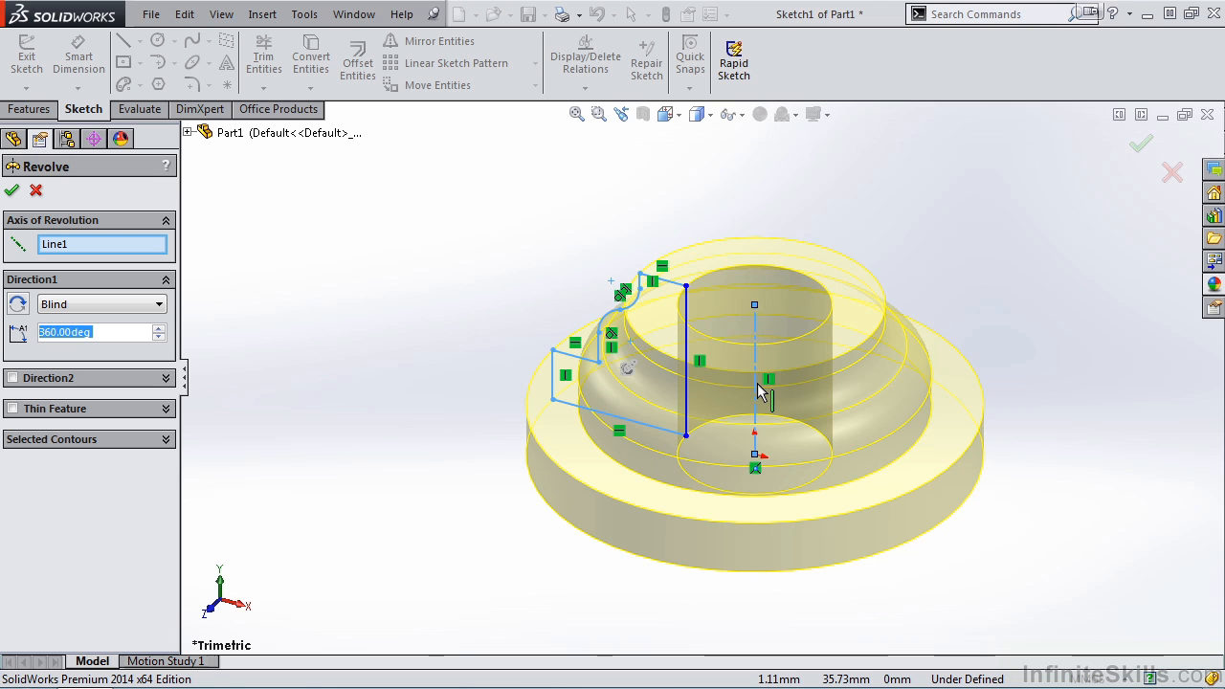
mouse_move(663, 234)
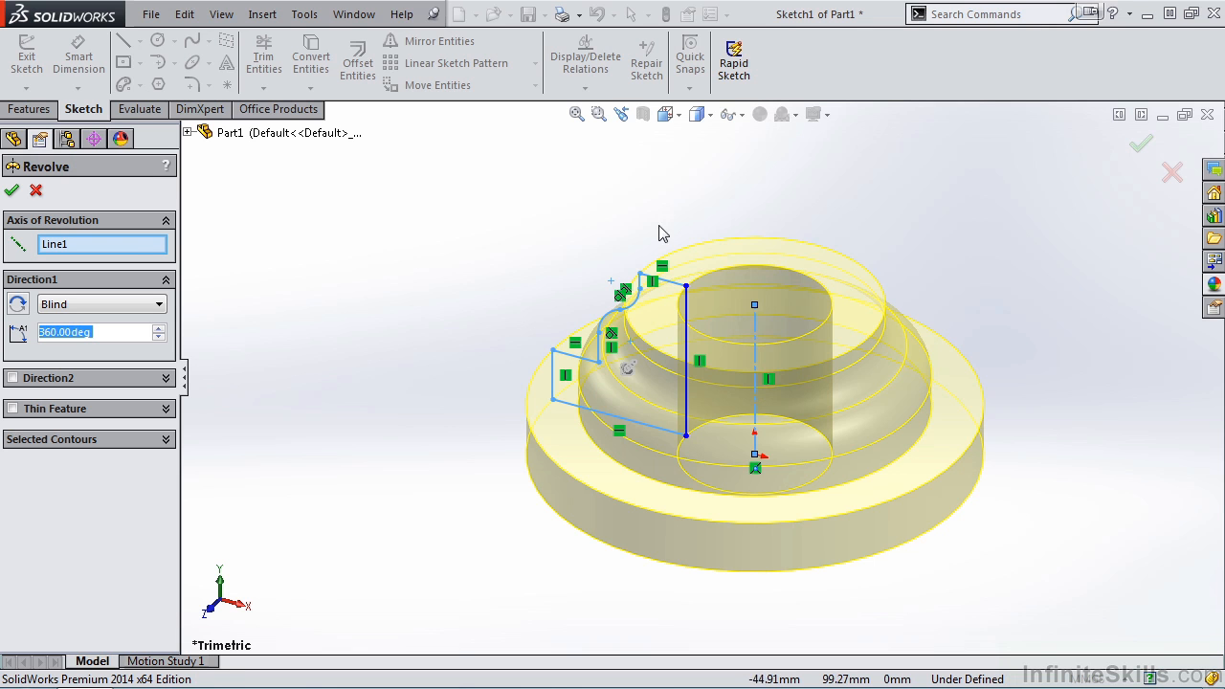
mouse_move(138, 244)
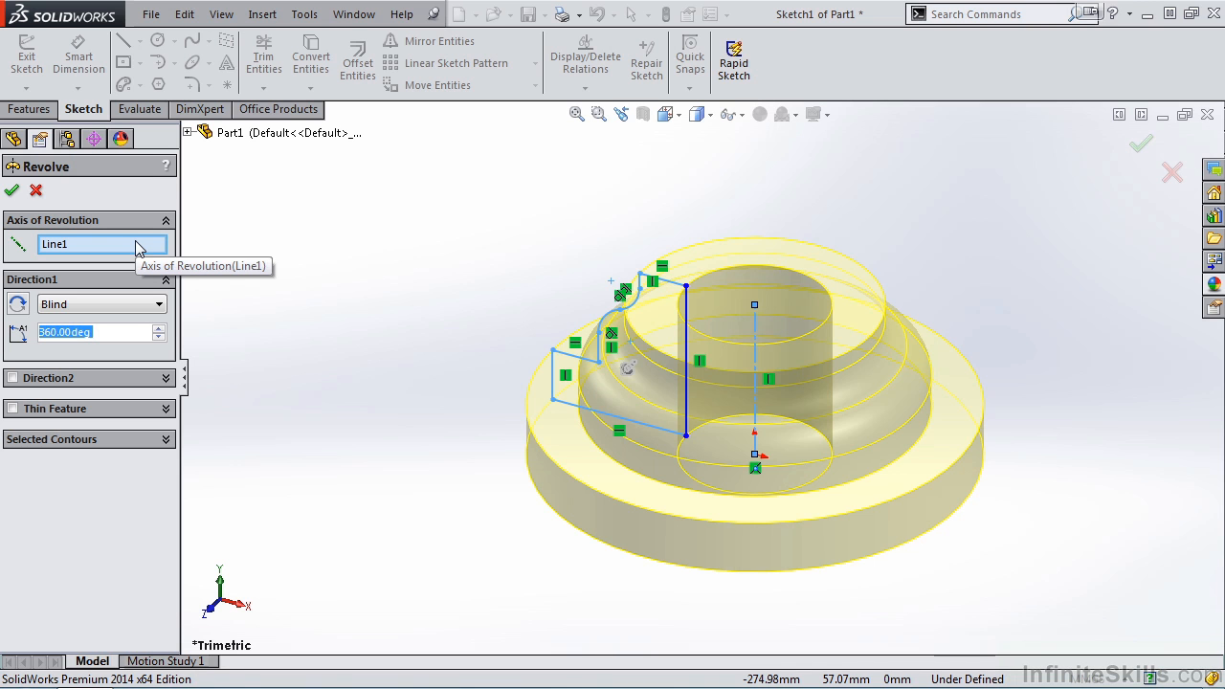
mouse_move(138, 247)
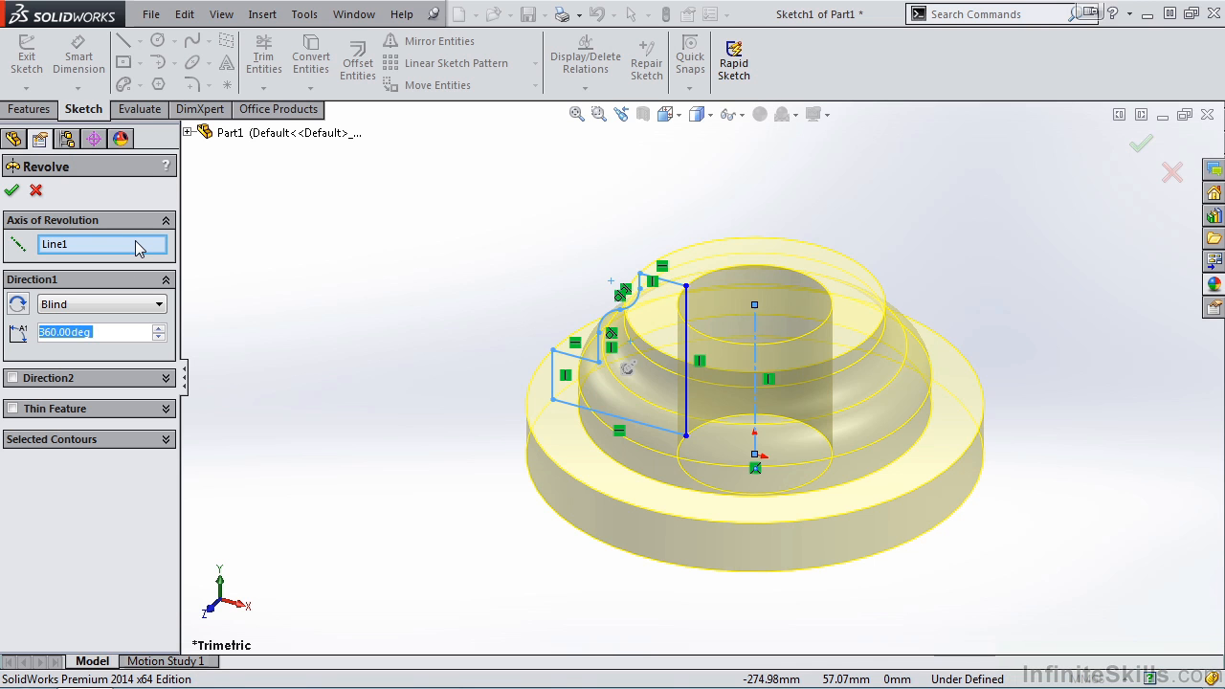
mouse_move(507, 376)
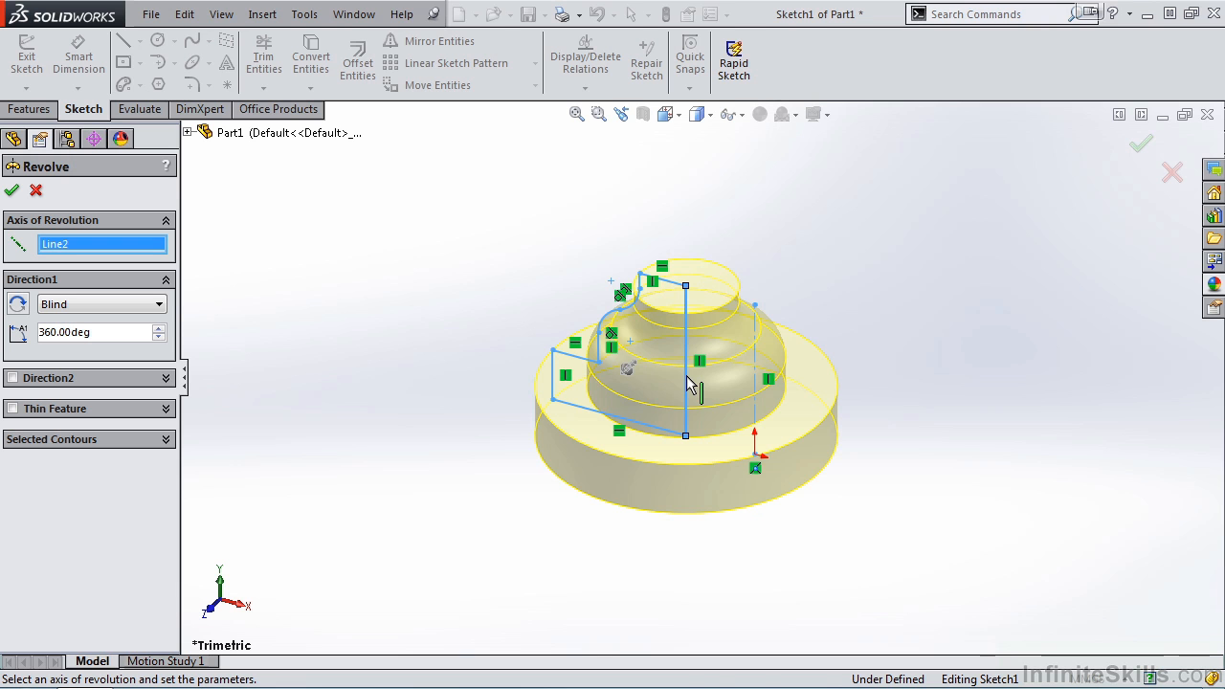
mouse_move(760, 388)
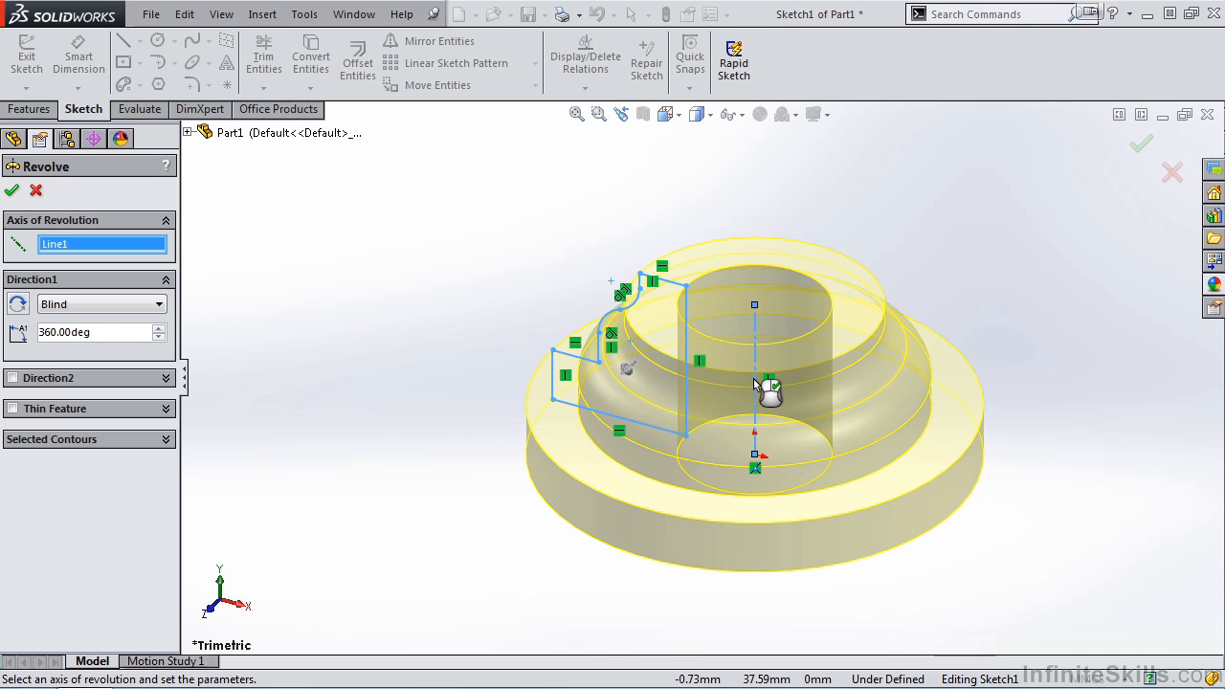
mouse_move(296, 252)
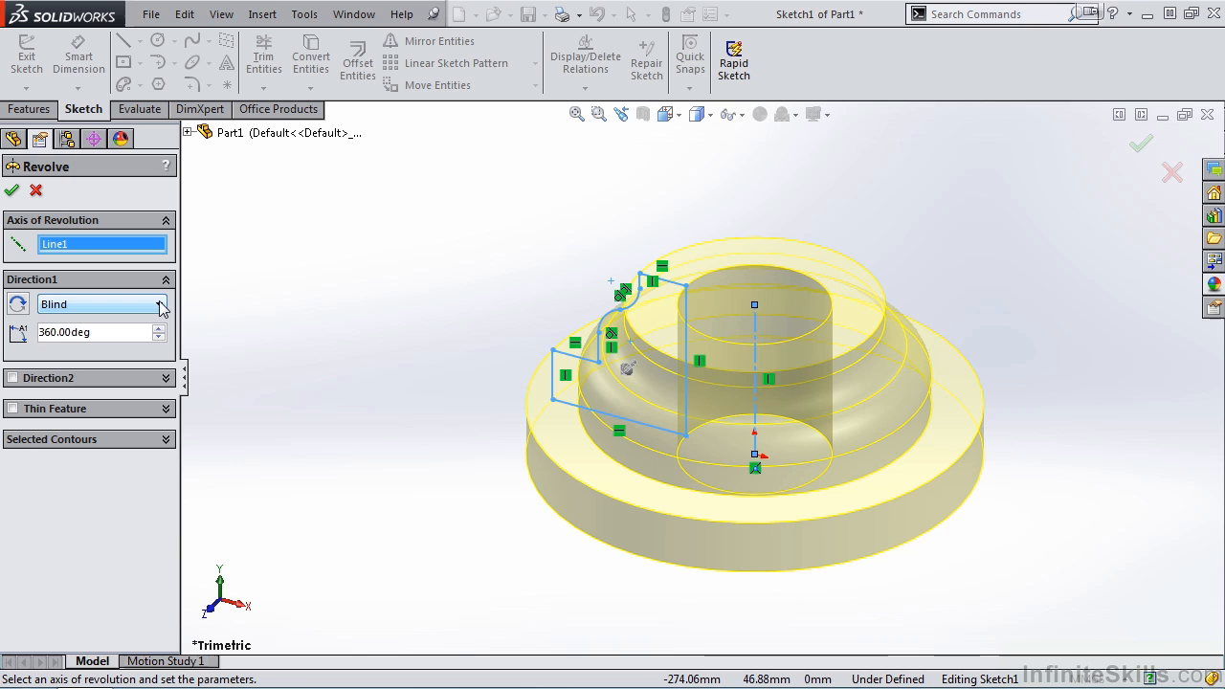
Show the Direction 1 end-condition options, keeping Blind
left_click(159, 304)
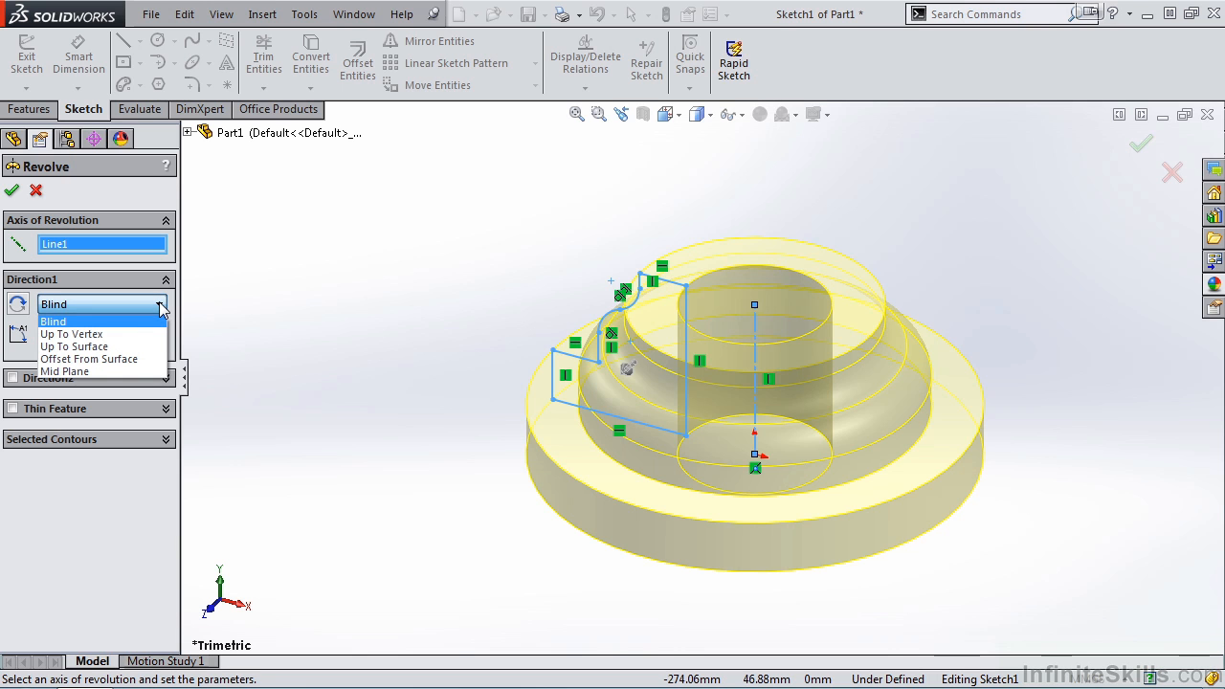
mouse_move(158, 328)
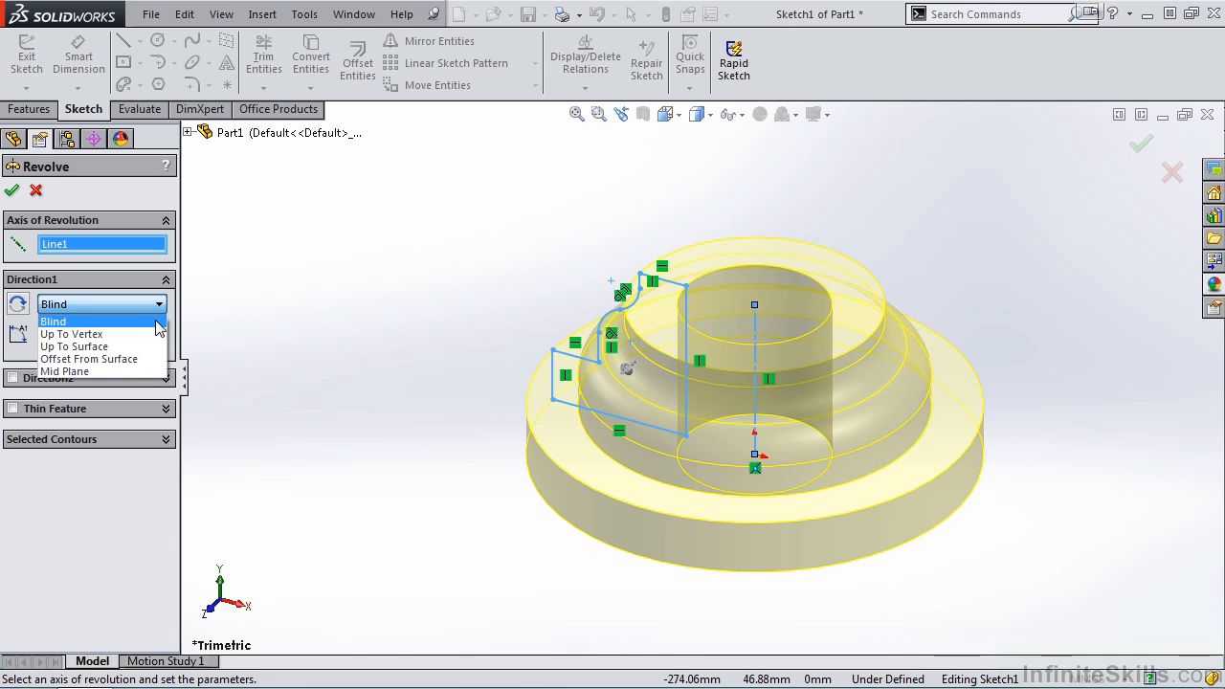
mouse_move(64, 371)
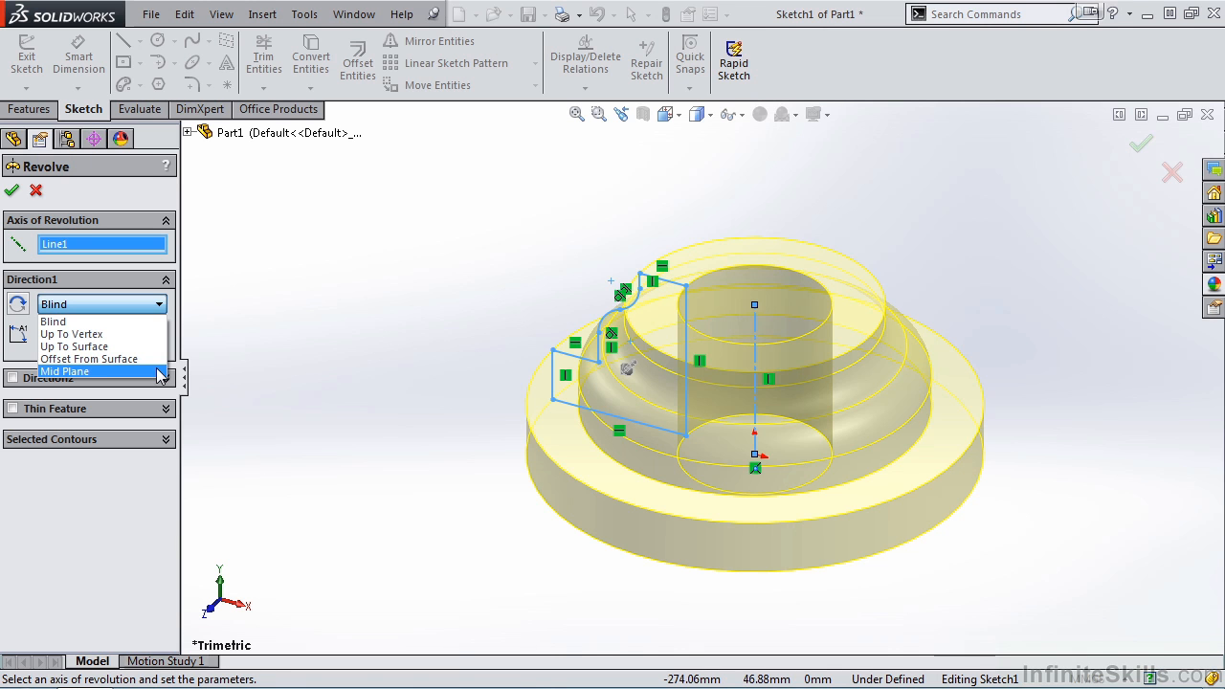
mouse_move(114, 372)
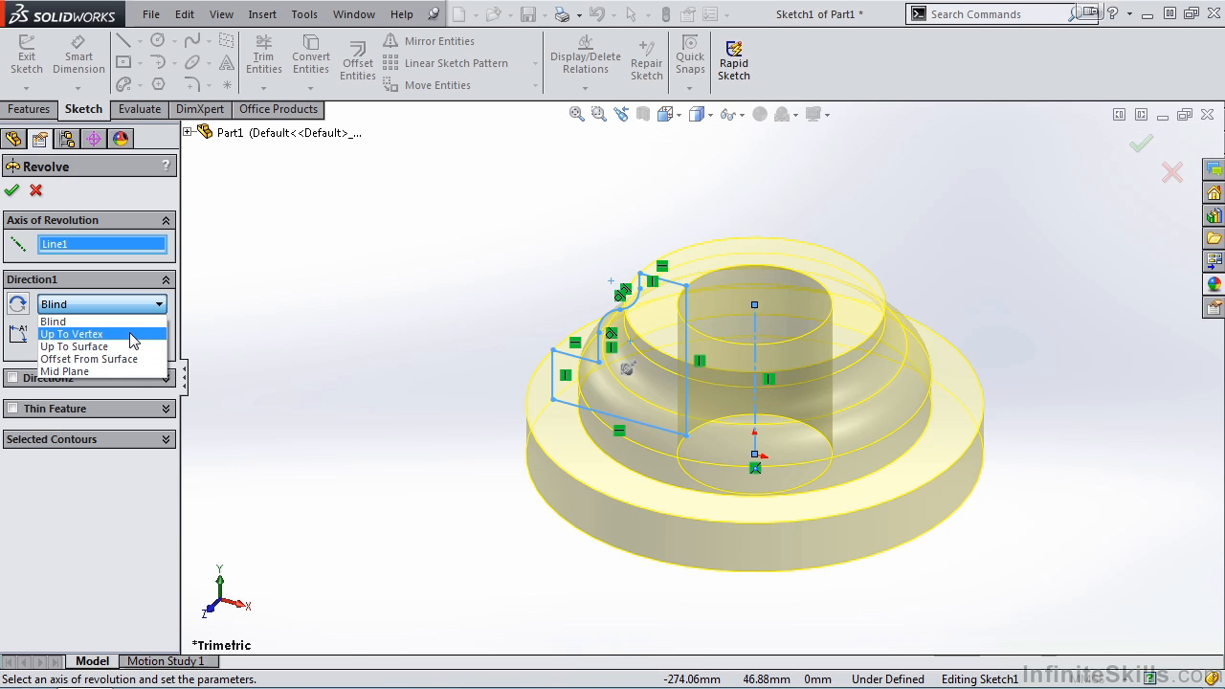
mouse_move(100, 346)
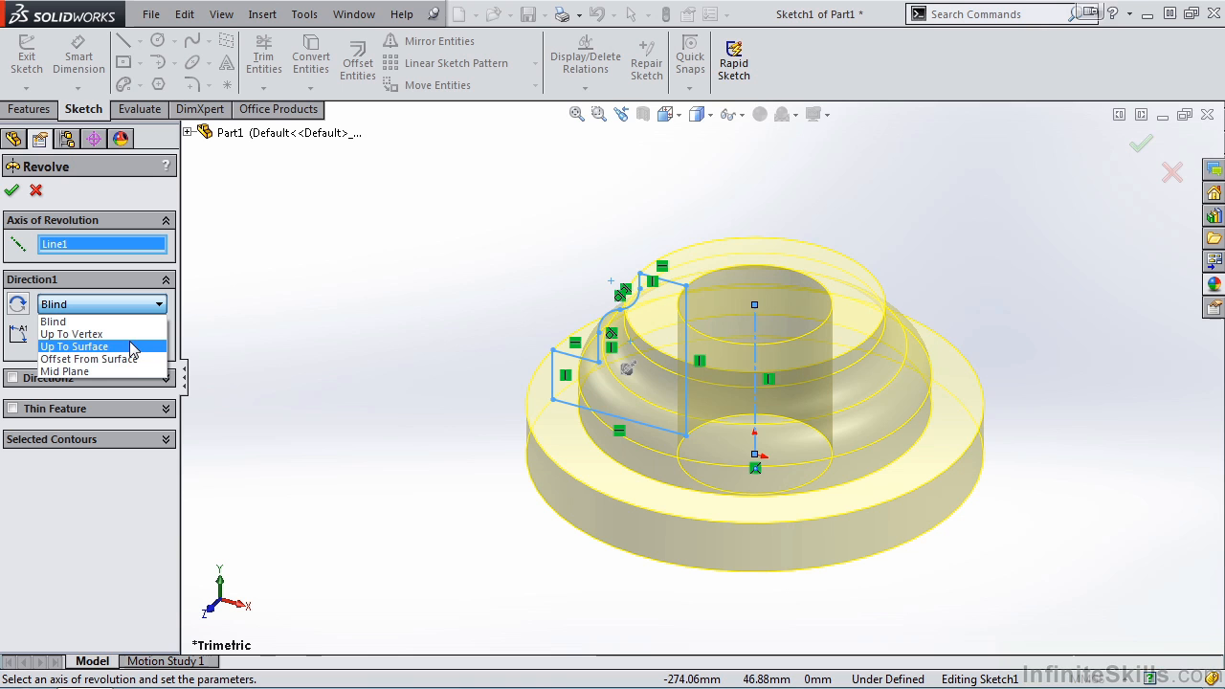
mouse_move(91, 359)
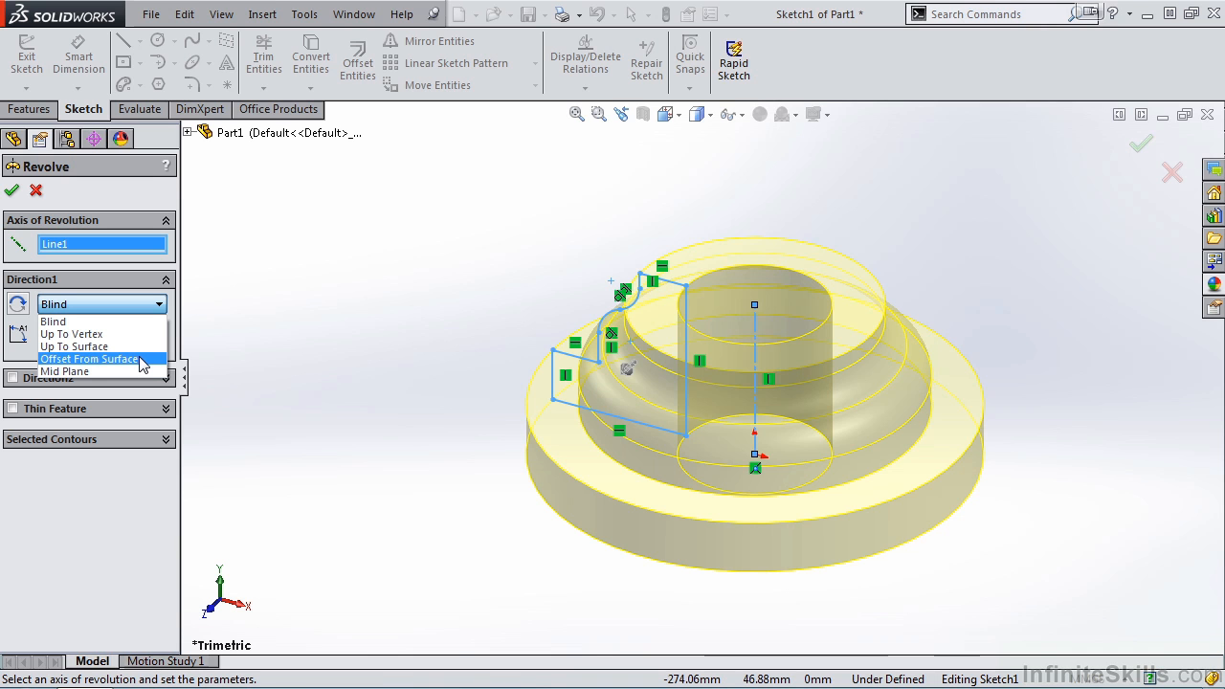
mouse_move(115, 321)
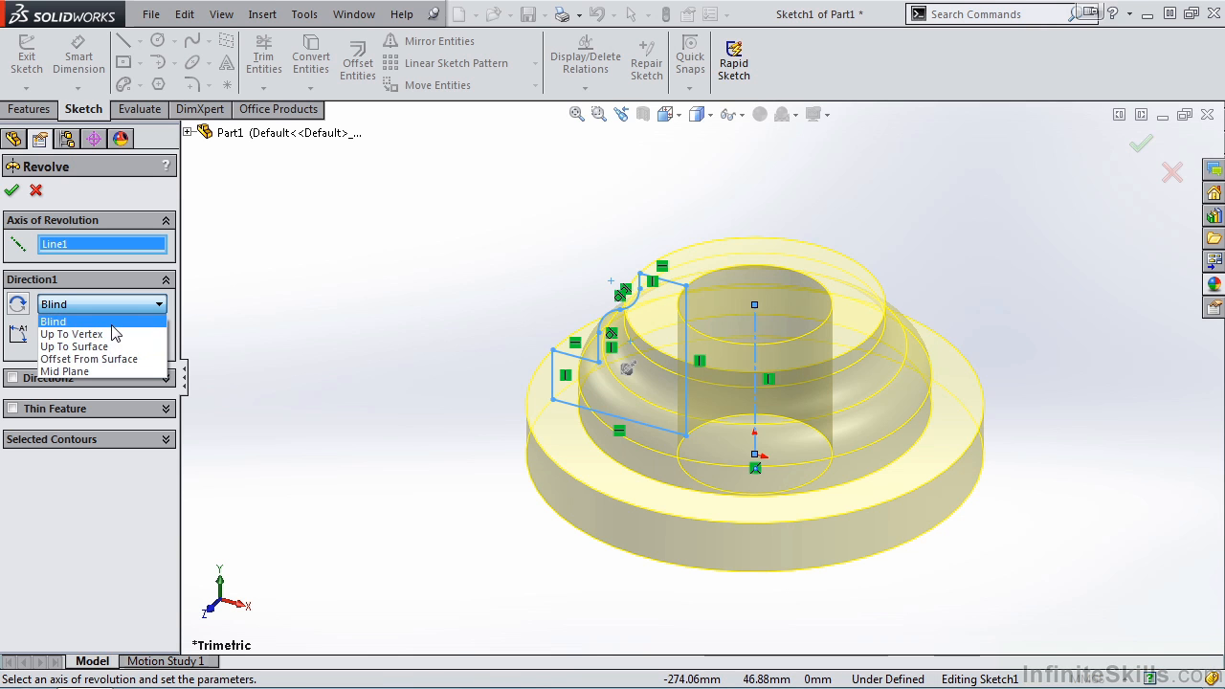
Drag the Direction 1 angle handle to reduce the revolve from 360° to a partial ring
left_click(53, 321)
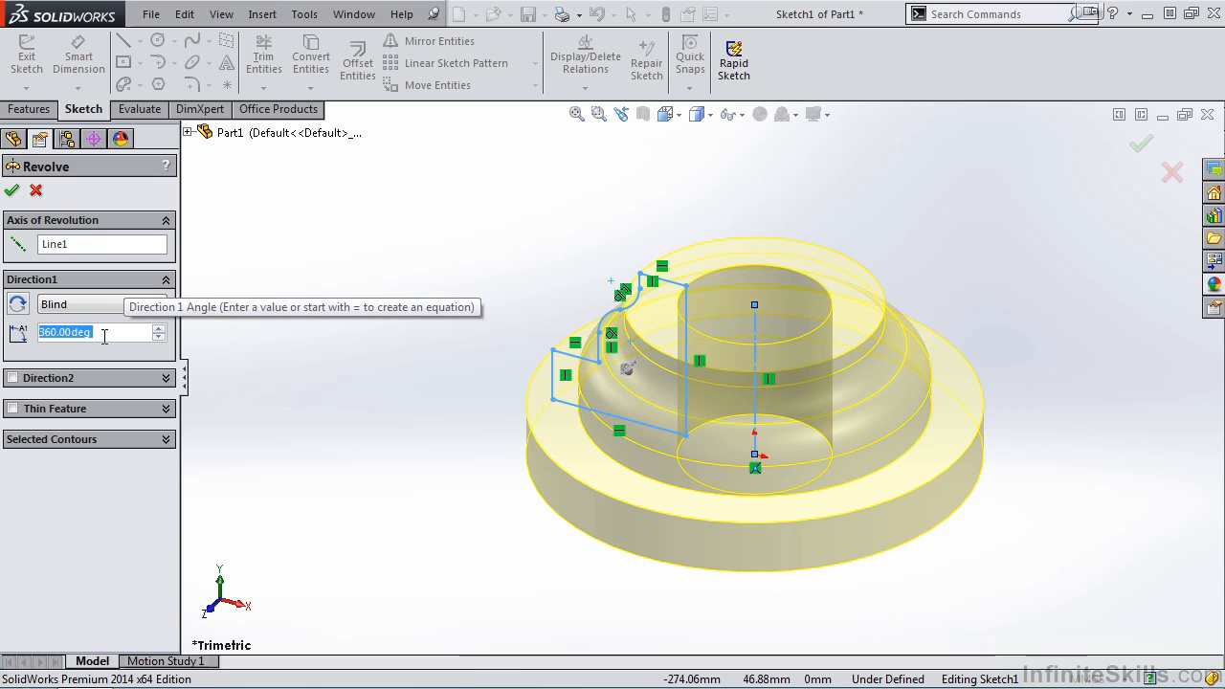
mouse_move(83, 352)
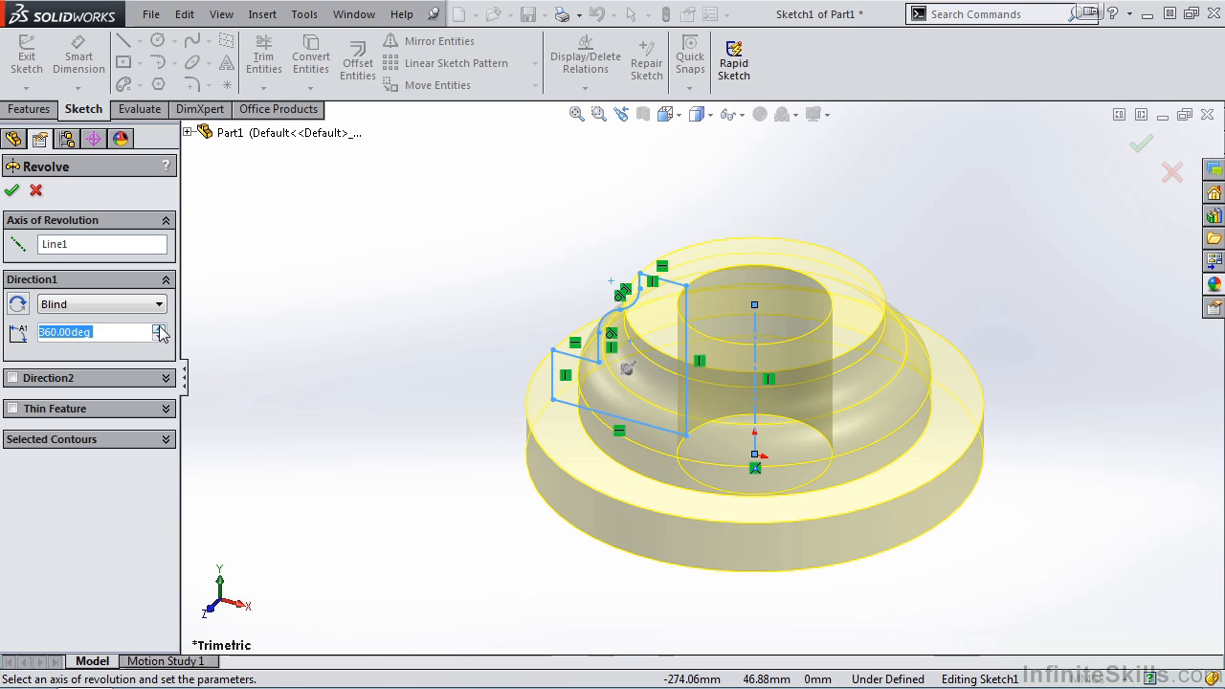
left_click(160, 337)
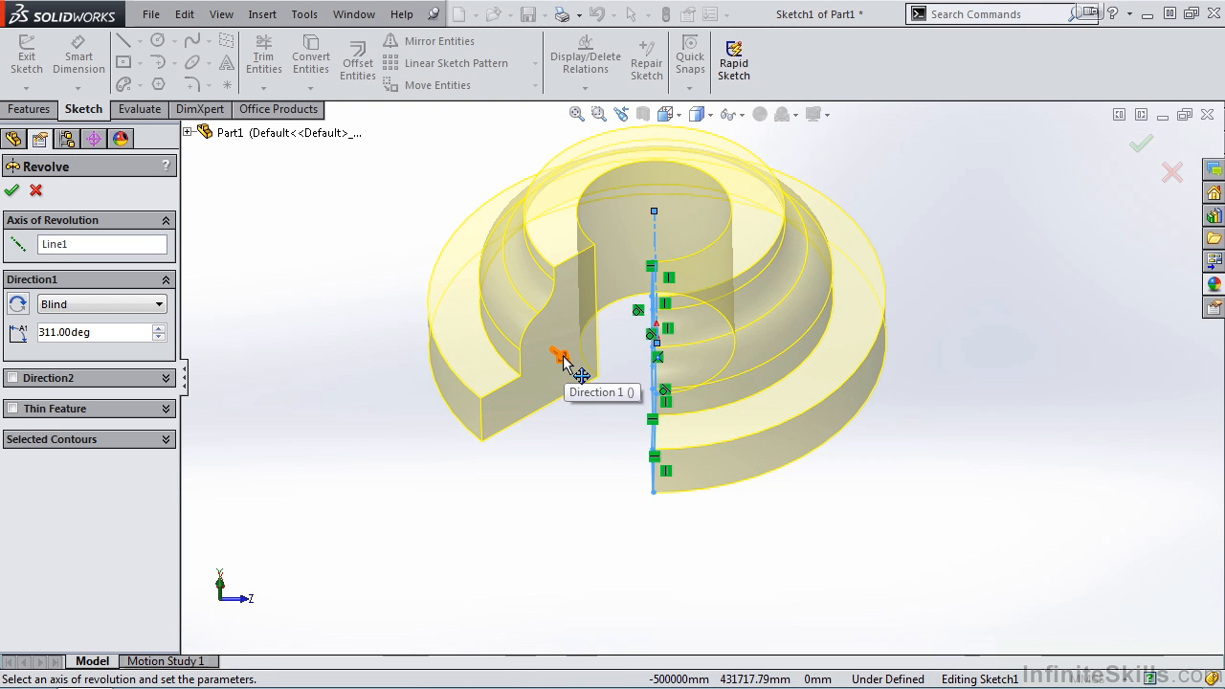
left_click_drag(560, 359, 522, 287)
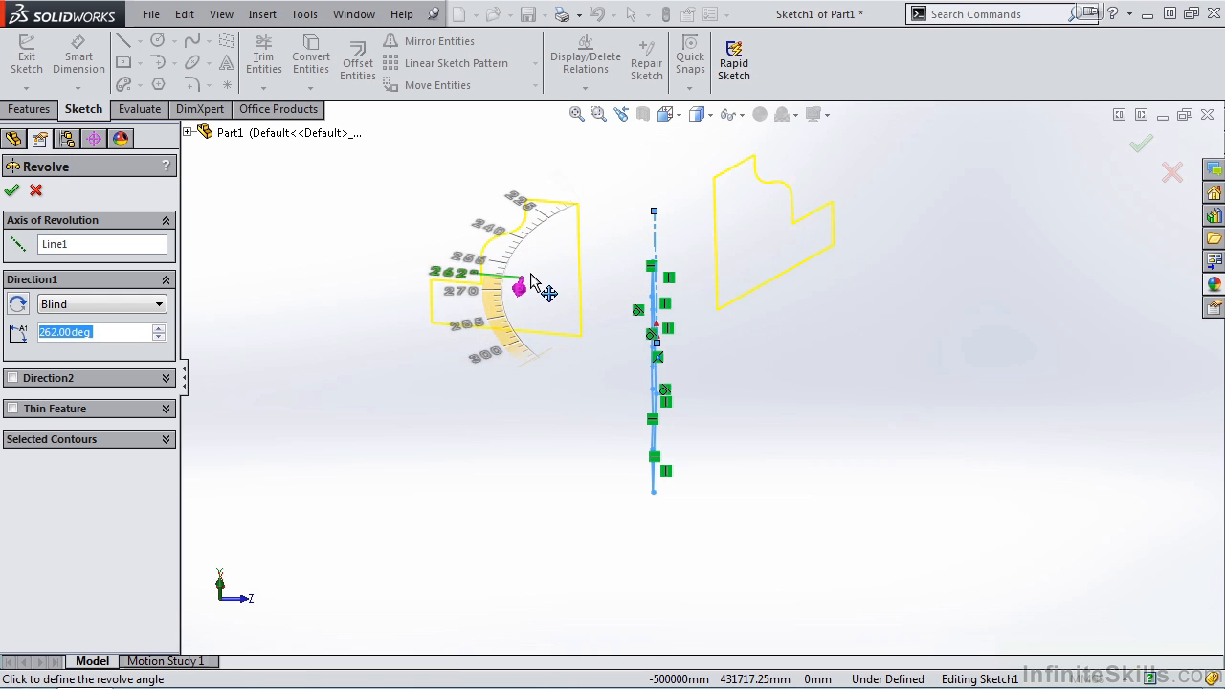
left_click_drag(522, 282, 612, 201)
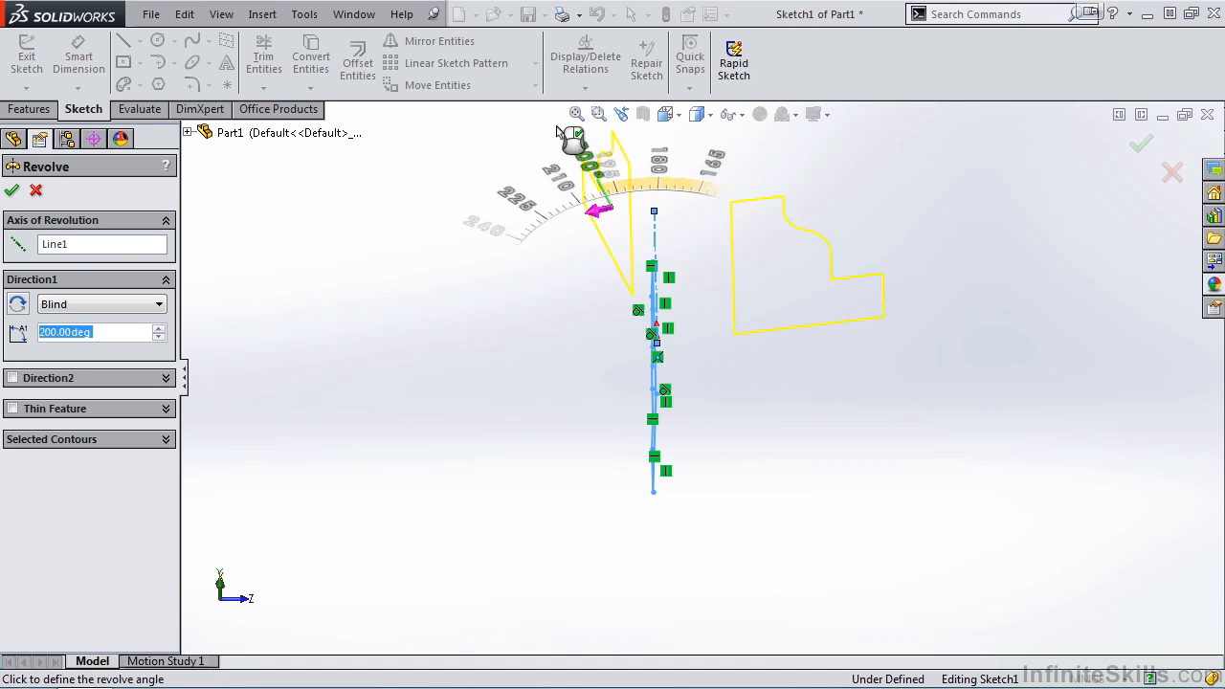
left_click_drag(598, 210, 527, 373)
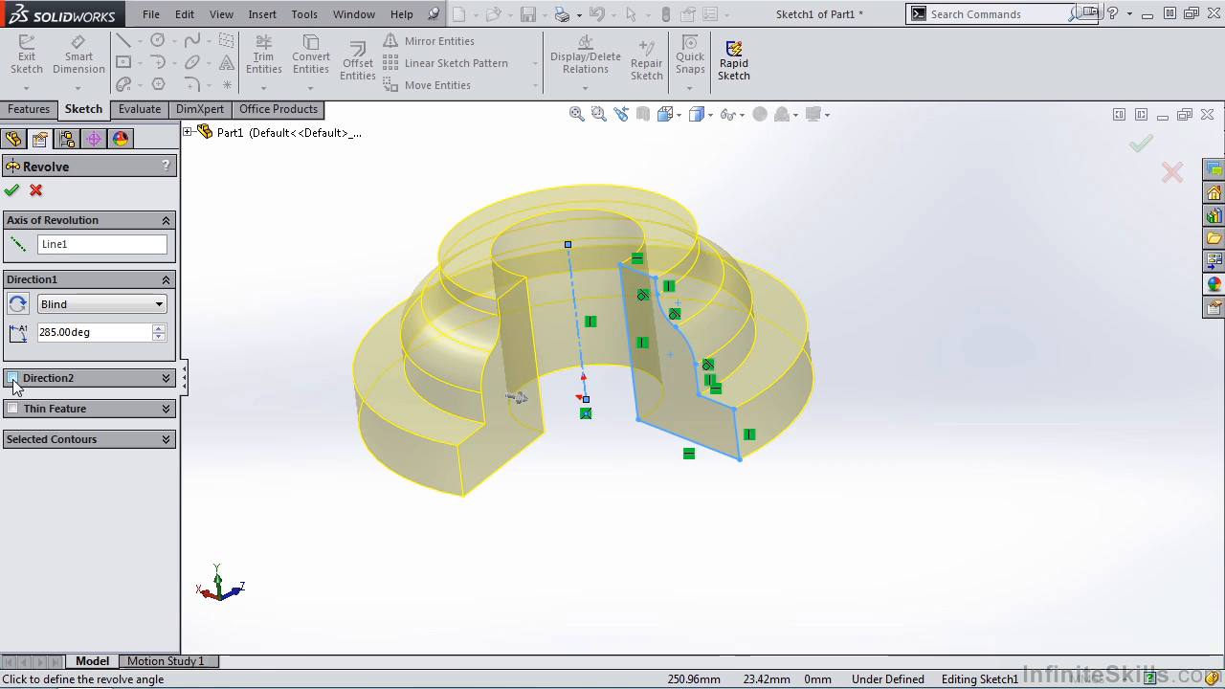
Enable a blind second direction and raise its angle to 20°
left_click(14, 377)
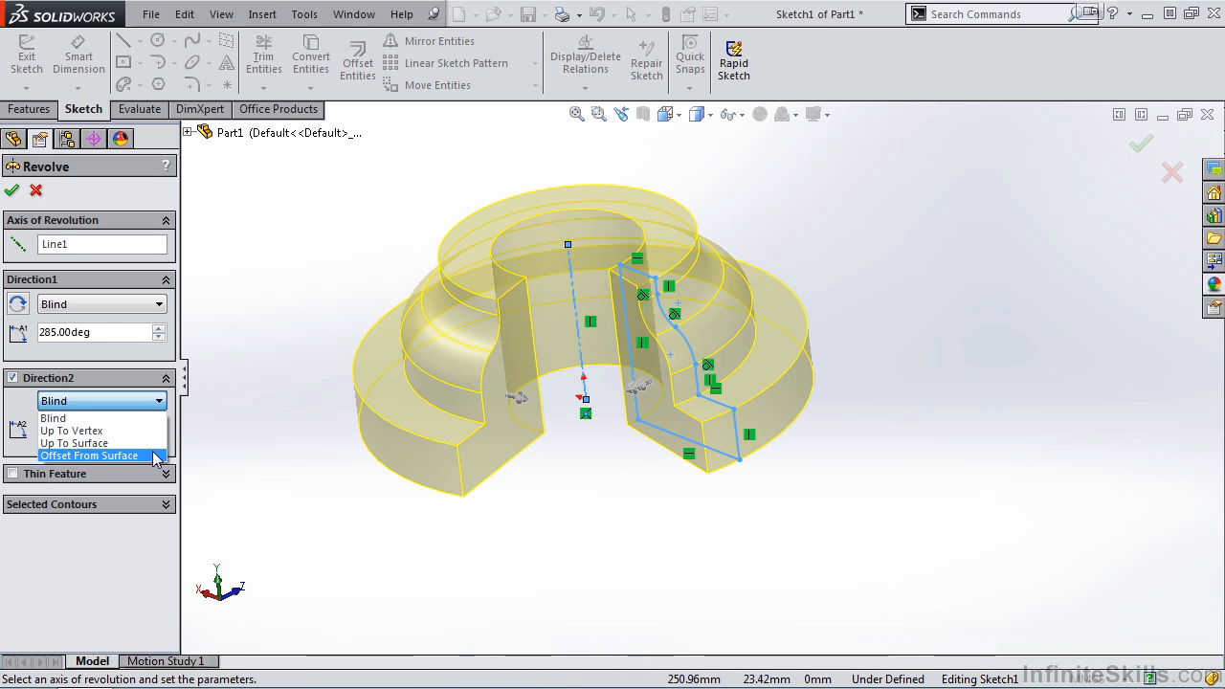
mouse_move(81, 418)
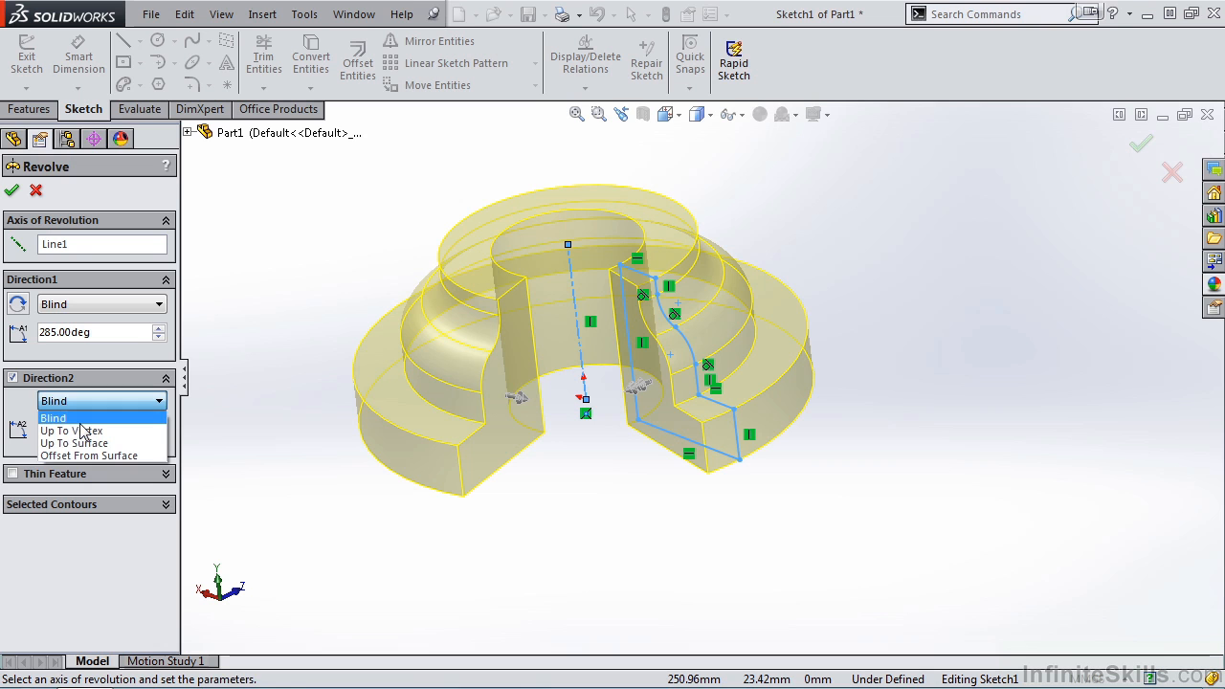
left_click(54, 418)
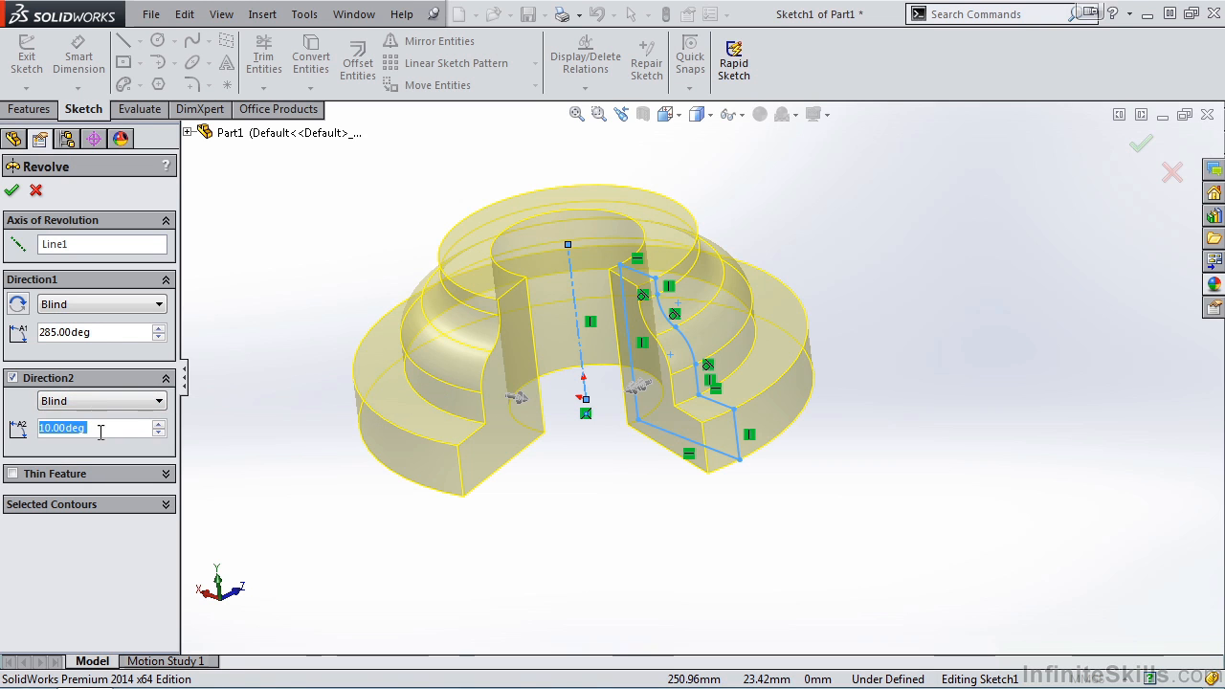
left_click(158, 423)
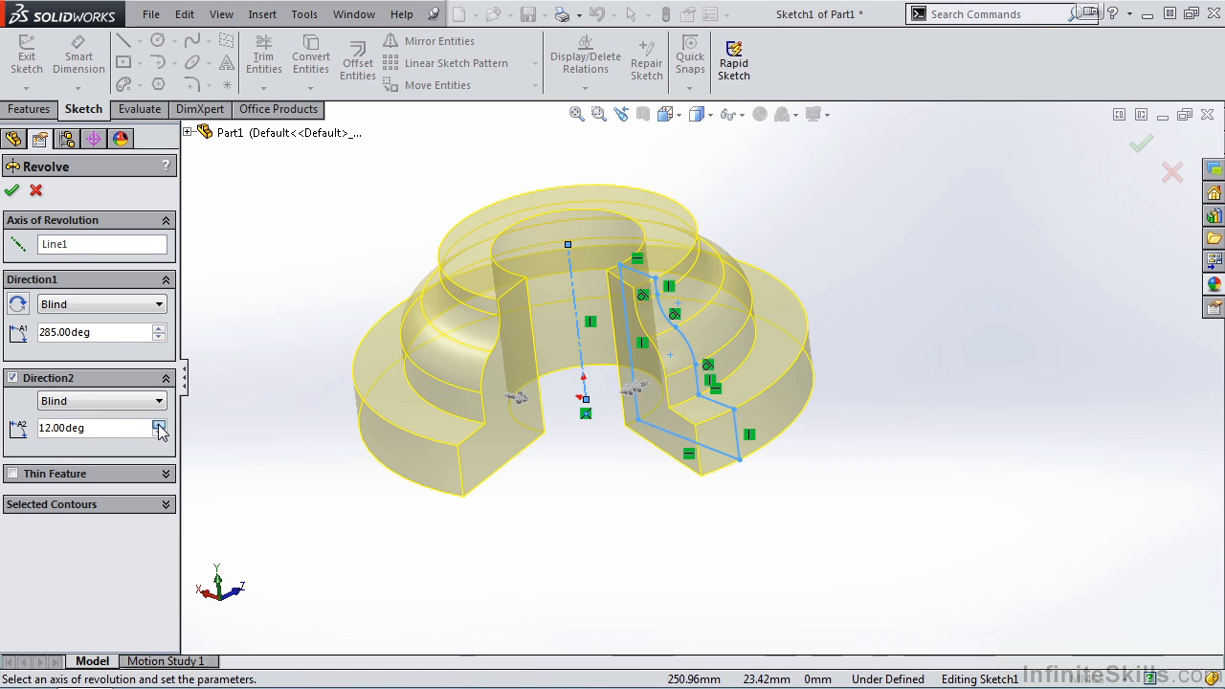
left_click(159, 423)
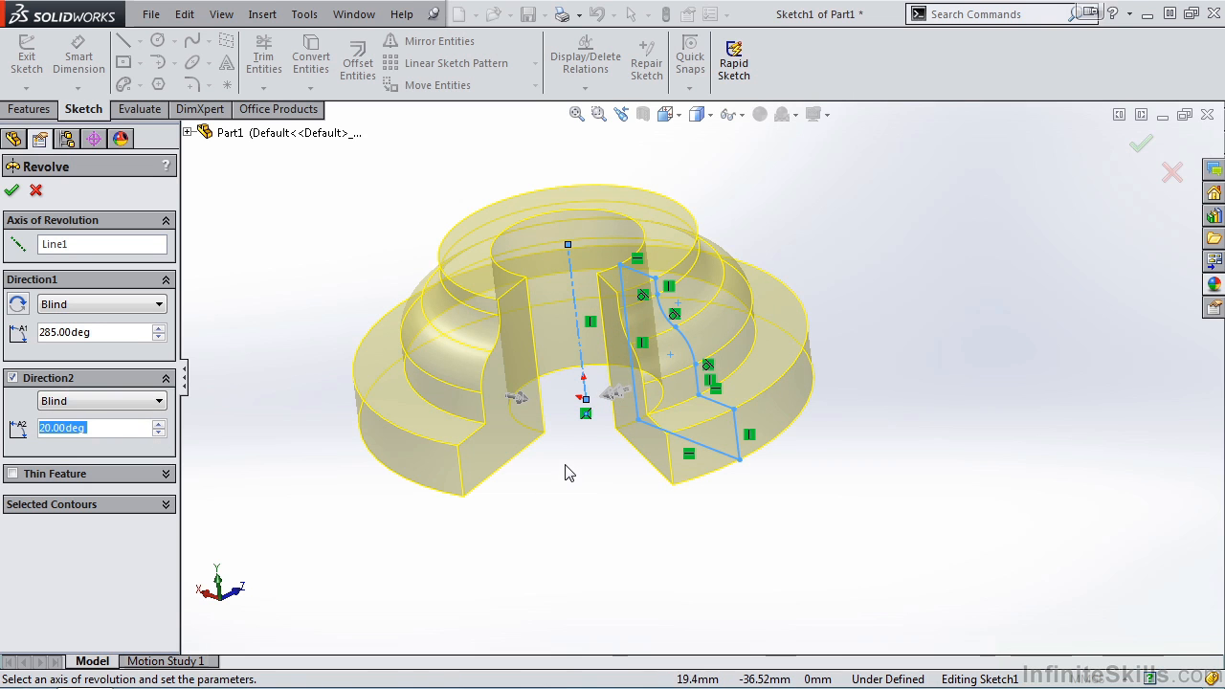
left_click(96, 332)
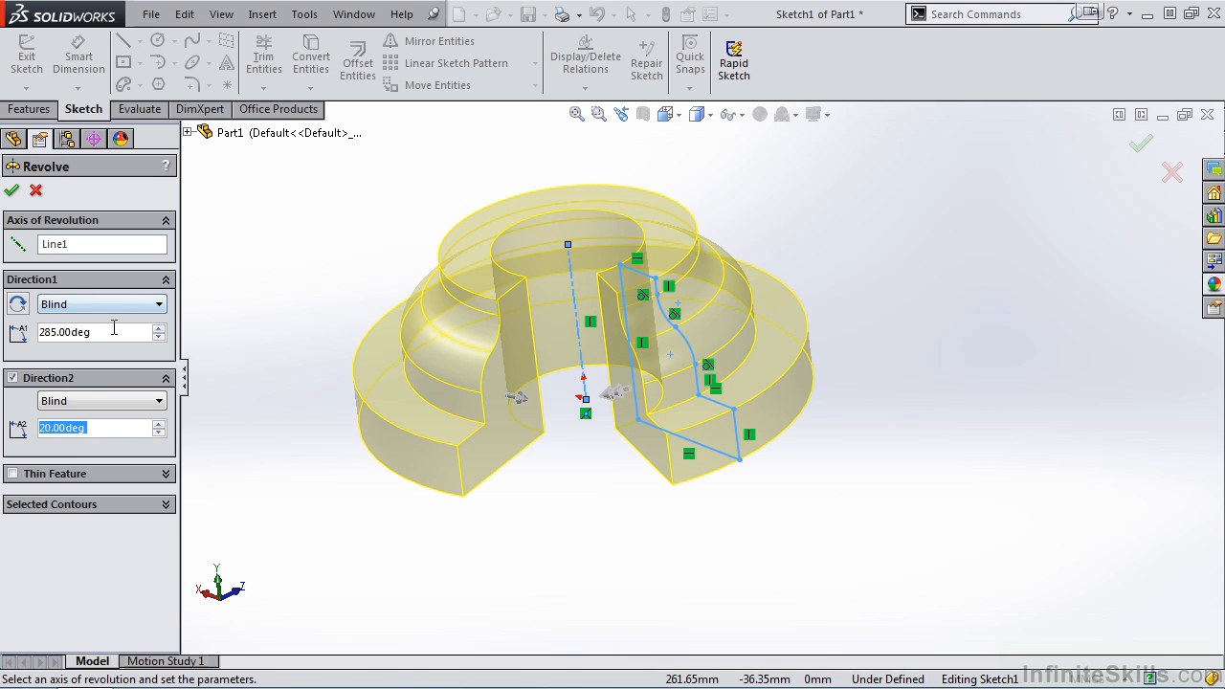
mouse_move(100, 332)
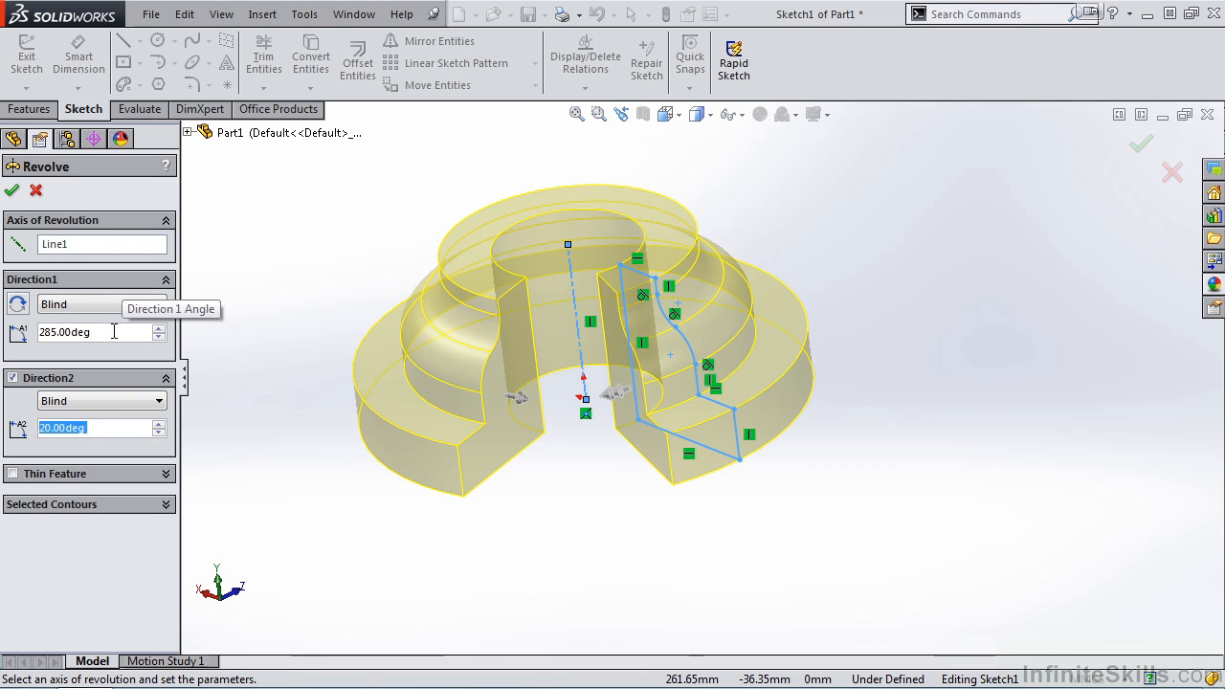
mouse_move(603, 274)
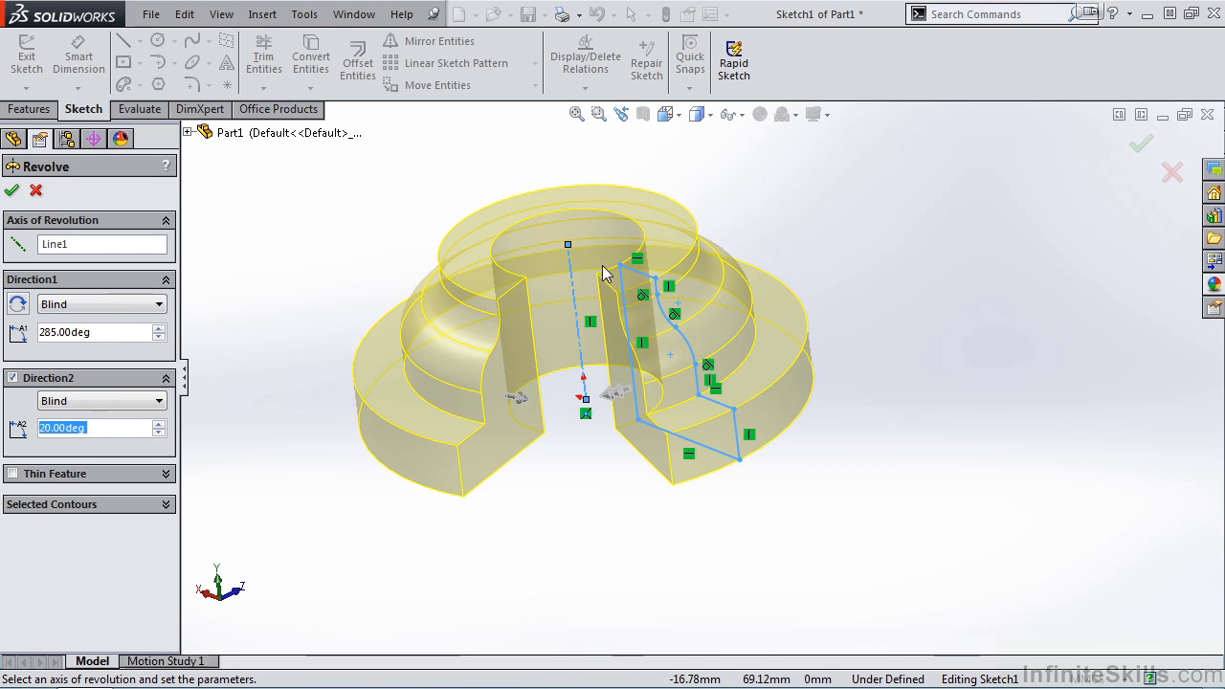
mouse_move(665, 251)
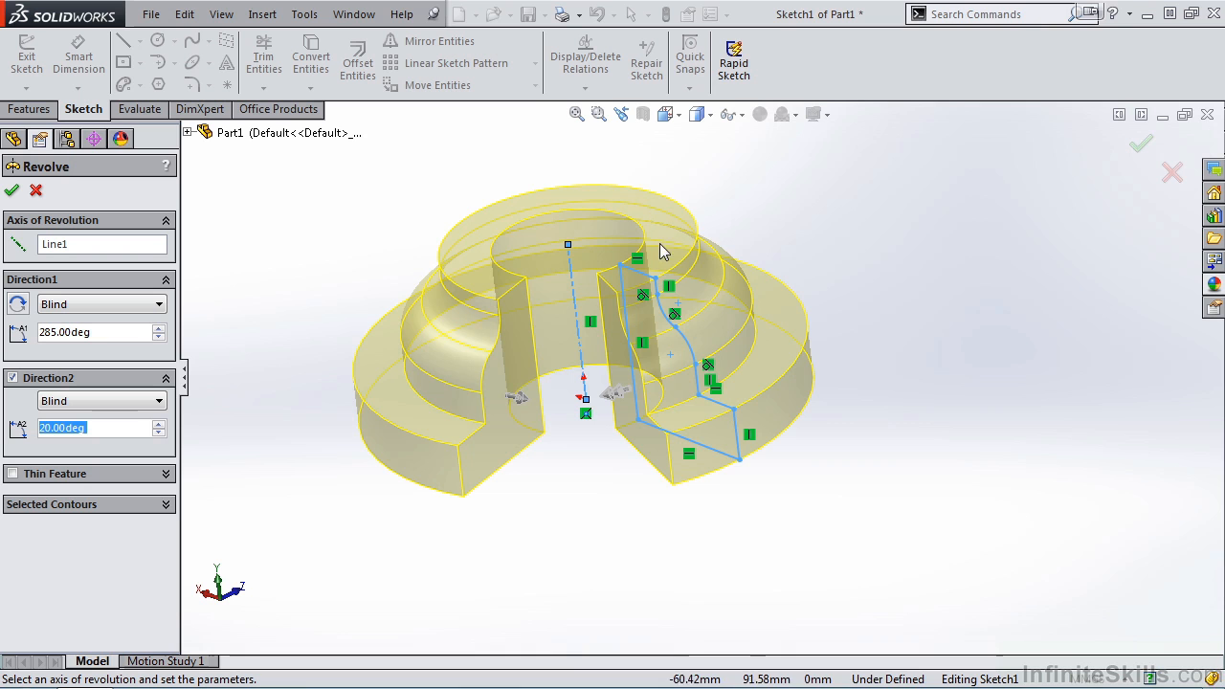
mouse_move(508, 292)
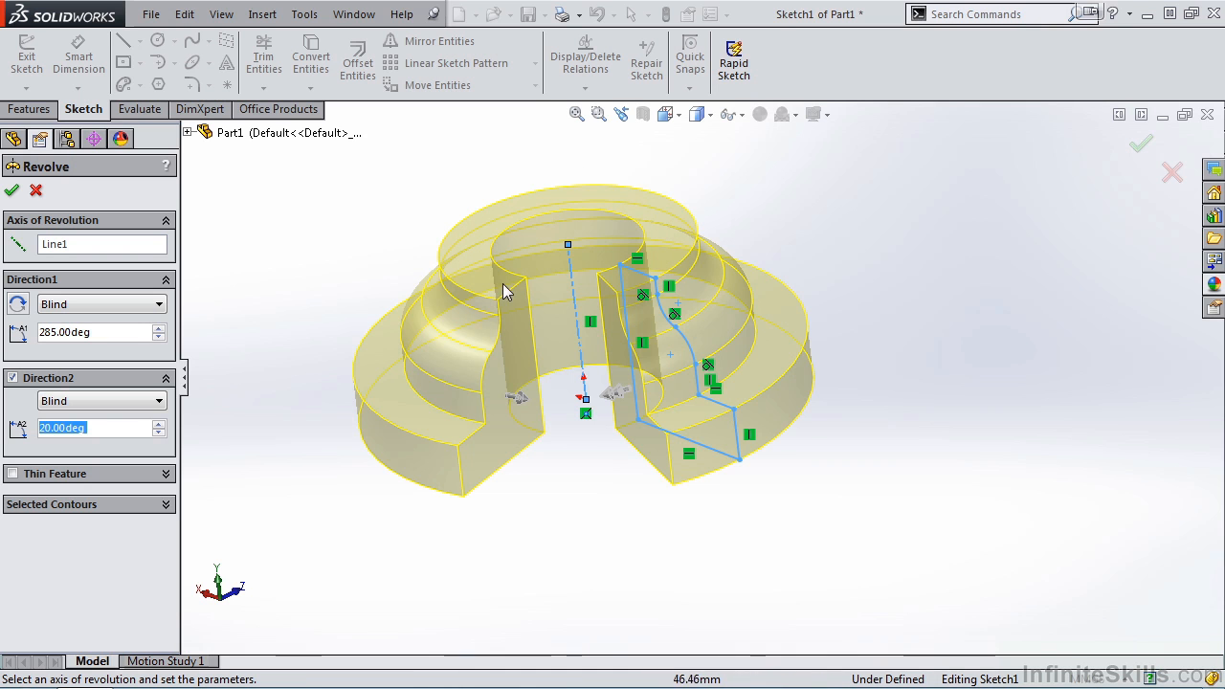
mouse_move(512, 358)
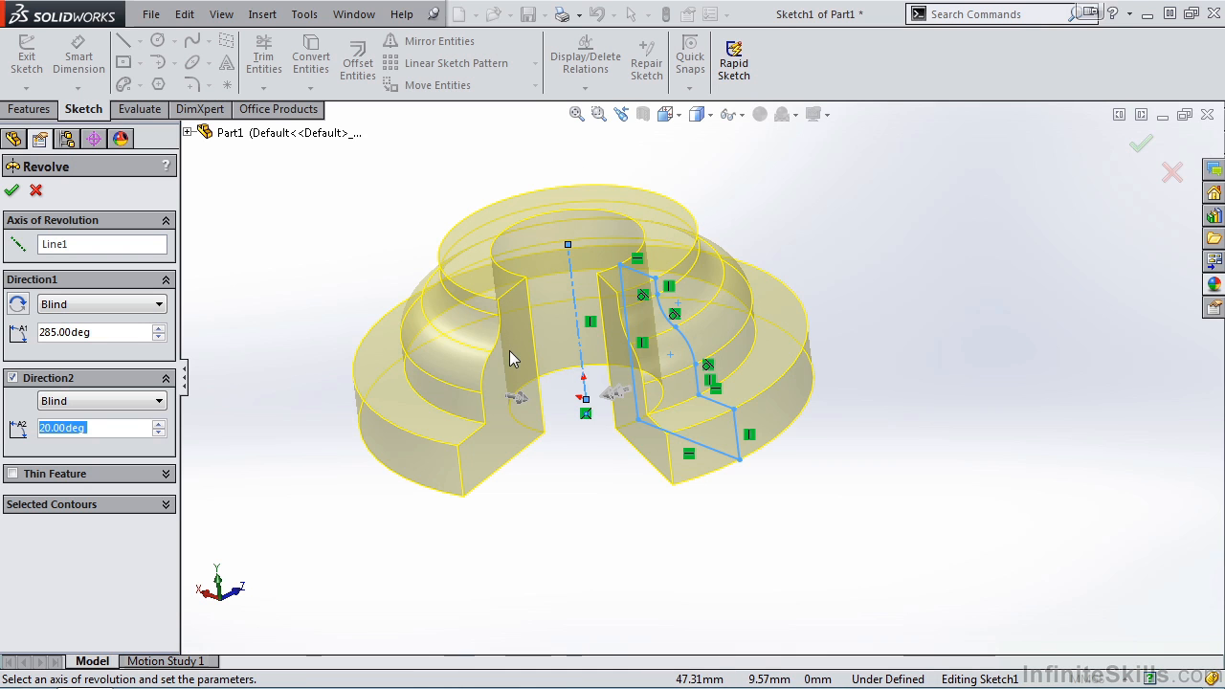
mouse_move(115, 423)
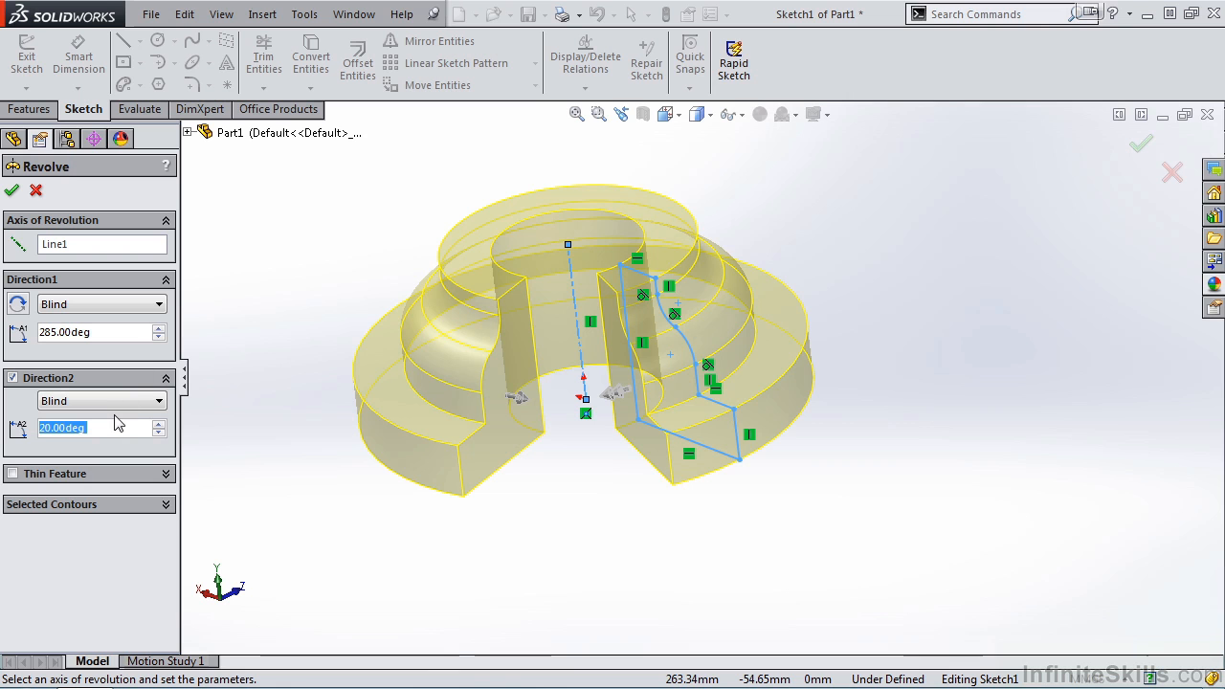
mouse_move(697, 362)
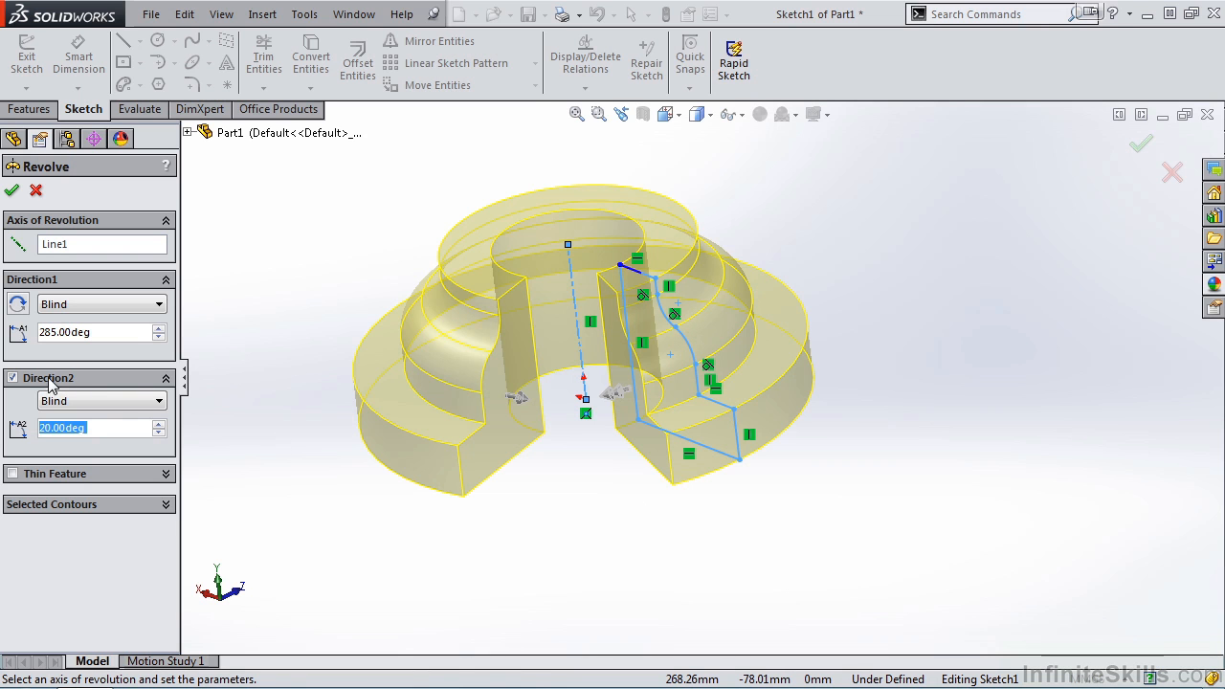
Uncheck Direction 2, leaving a single 285° revolve
left_click(12, 377)
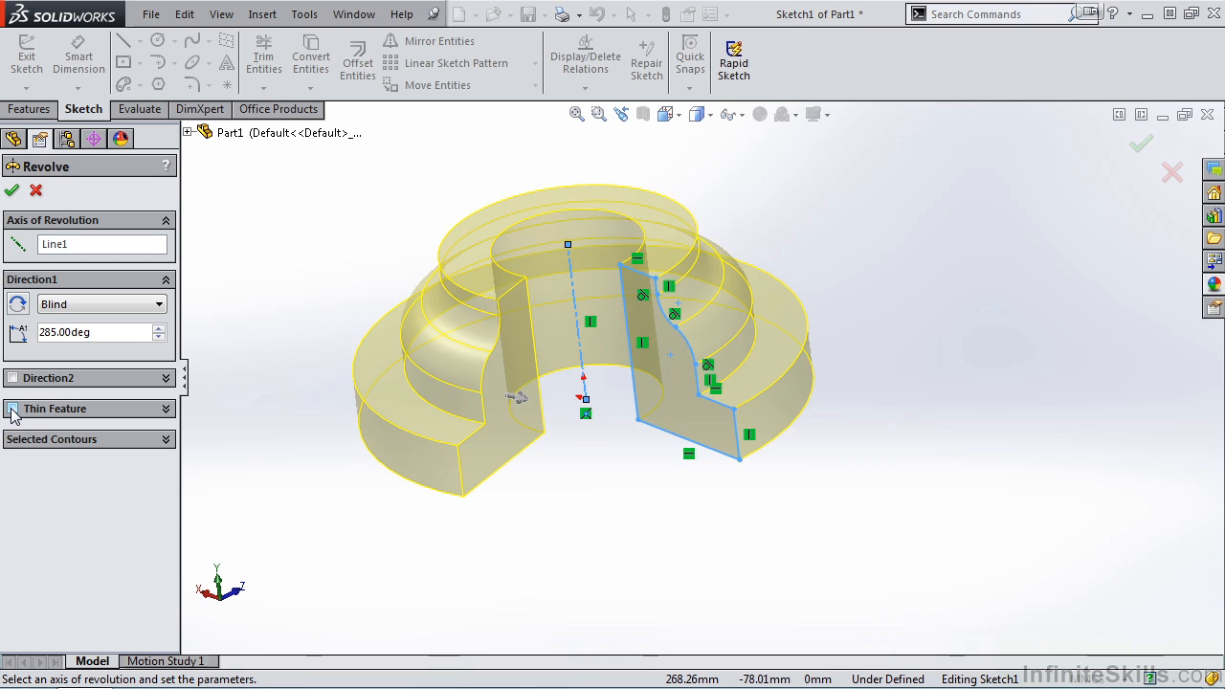
Enable Thin Feature, one-direction with 10 mm thickness
left_click(13, 408)
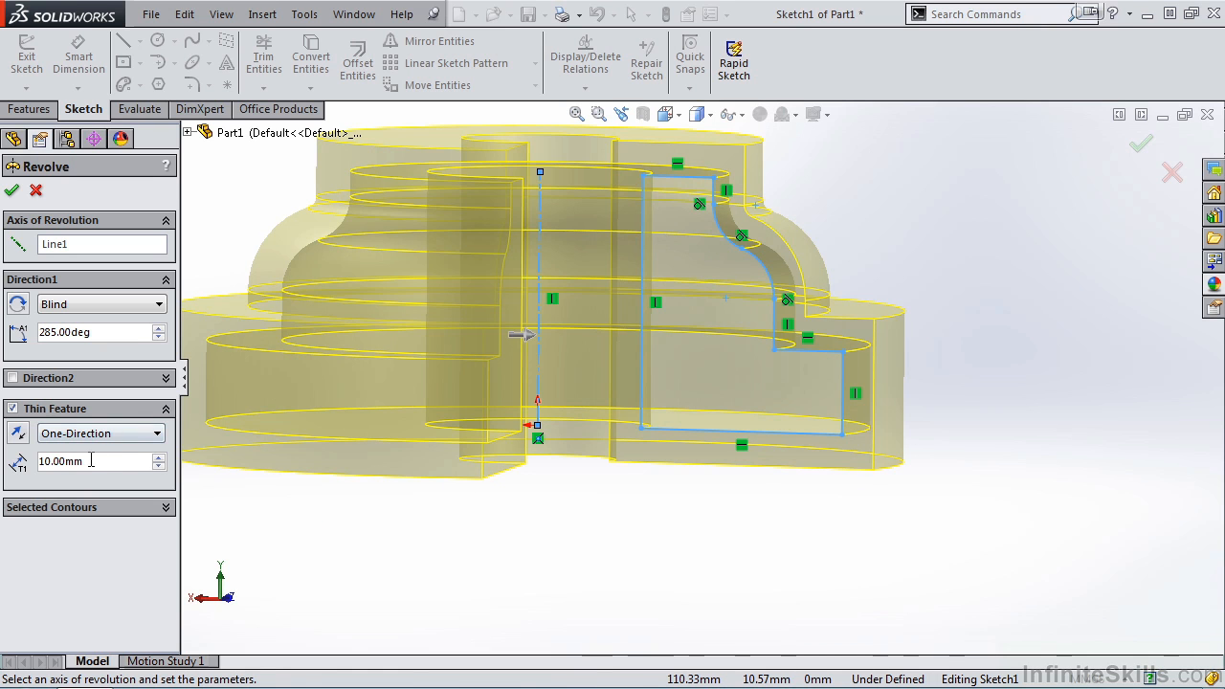
mouse_move(86, 460)
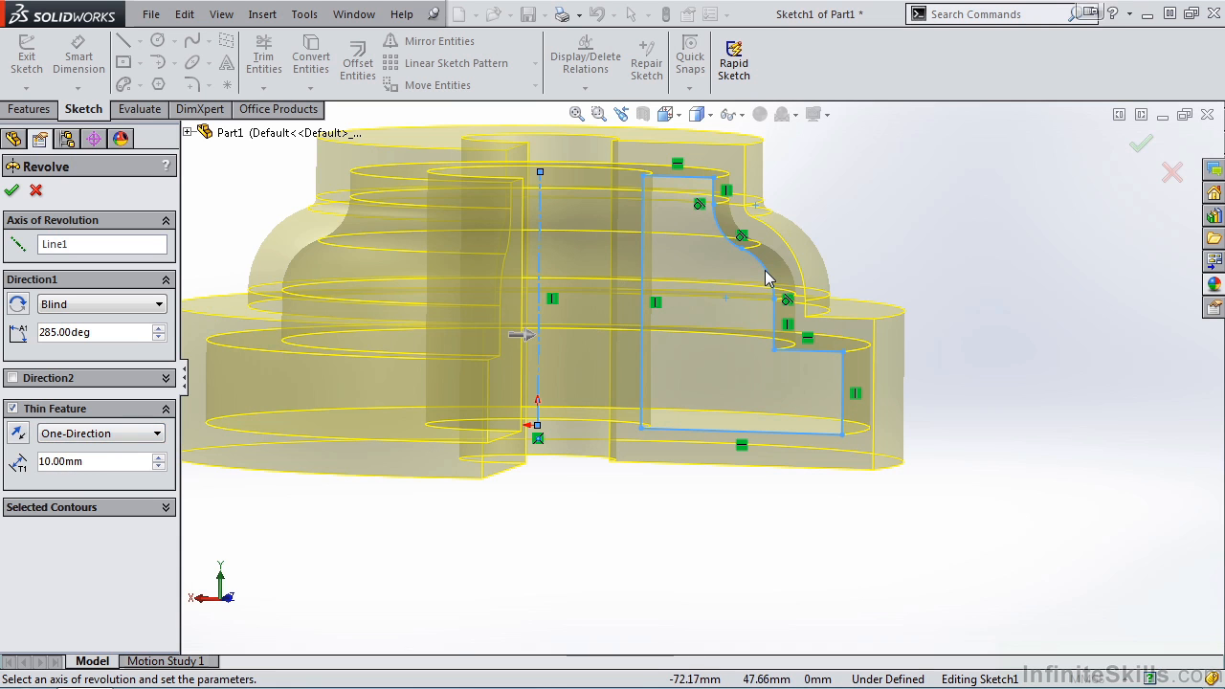
mouse_move(782, 265)
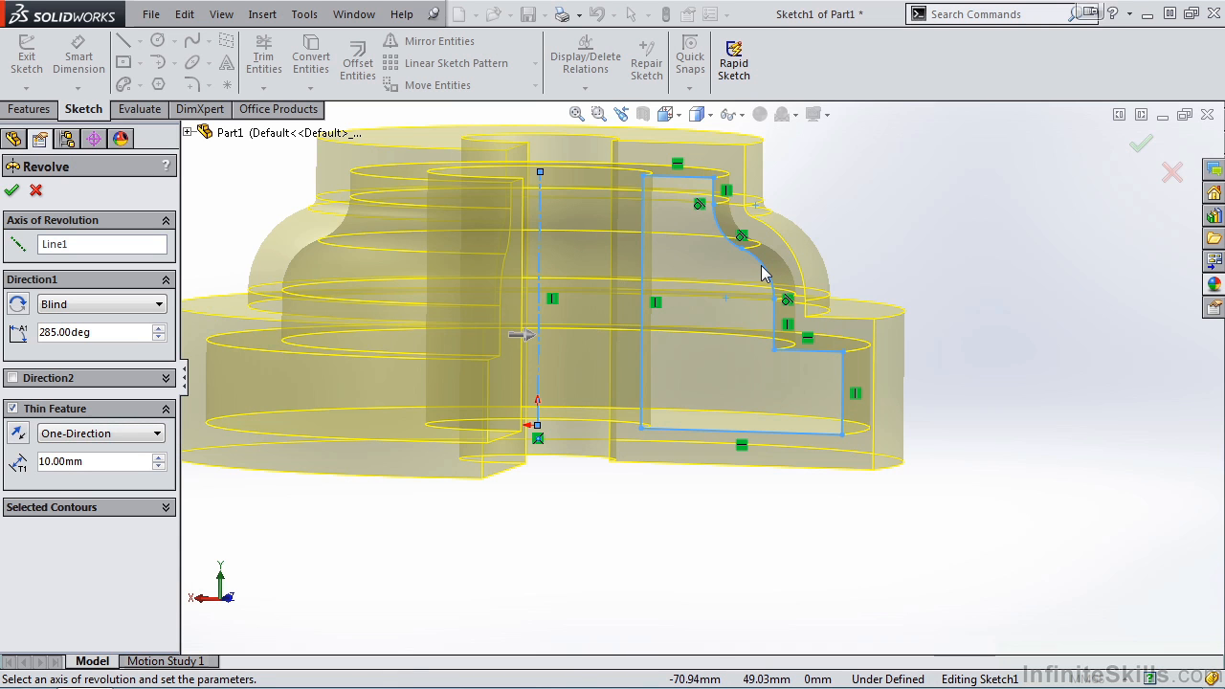
mouse_move(96, 325)
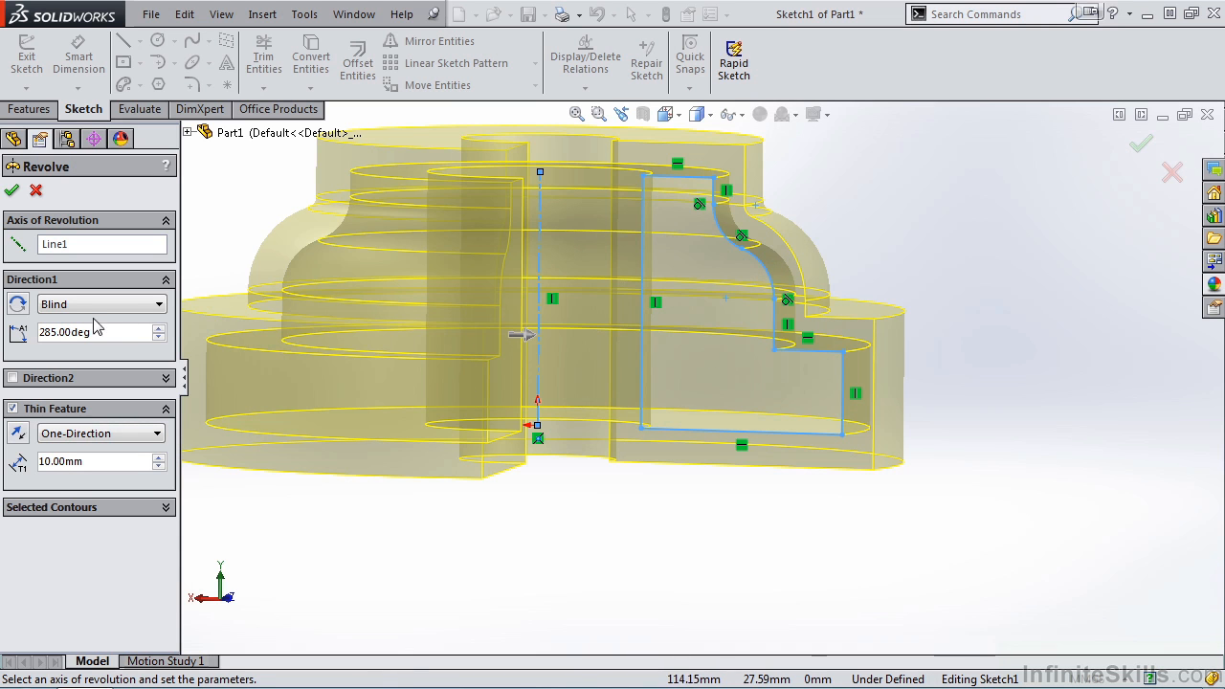
mouse_move(18, 433)
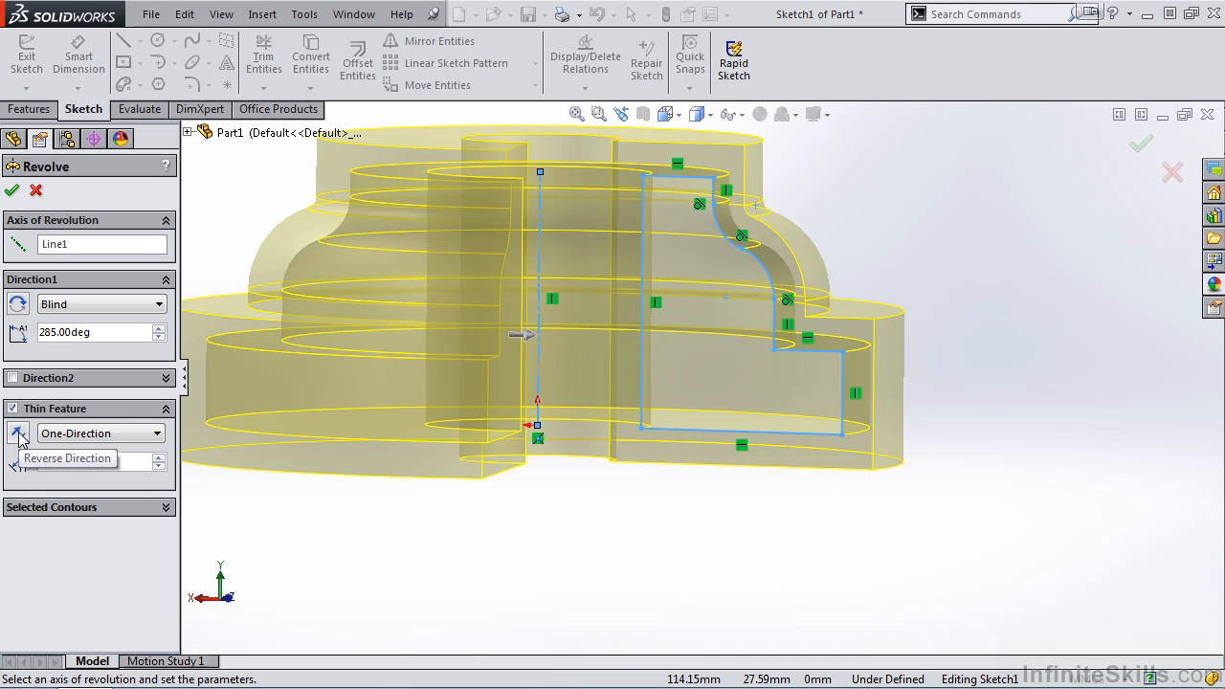
left_click(19, 432)
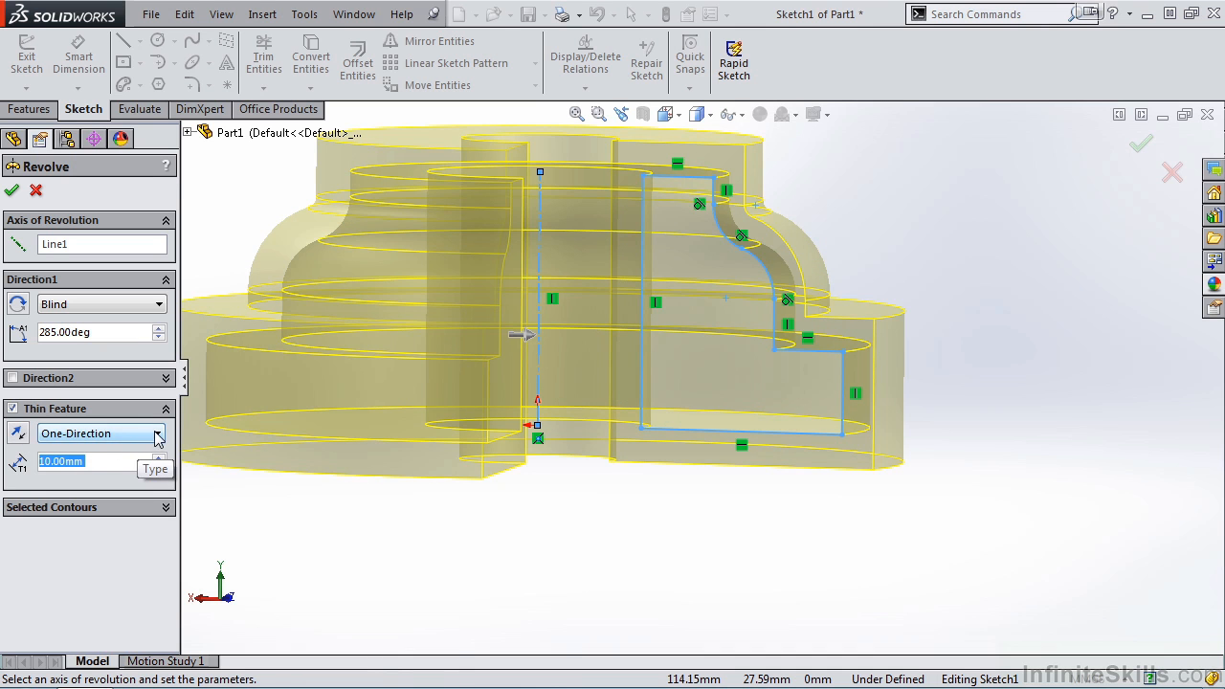
left_click(96, 432)
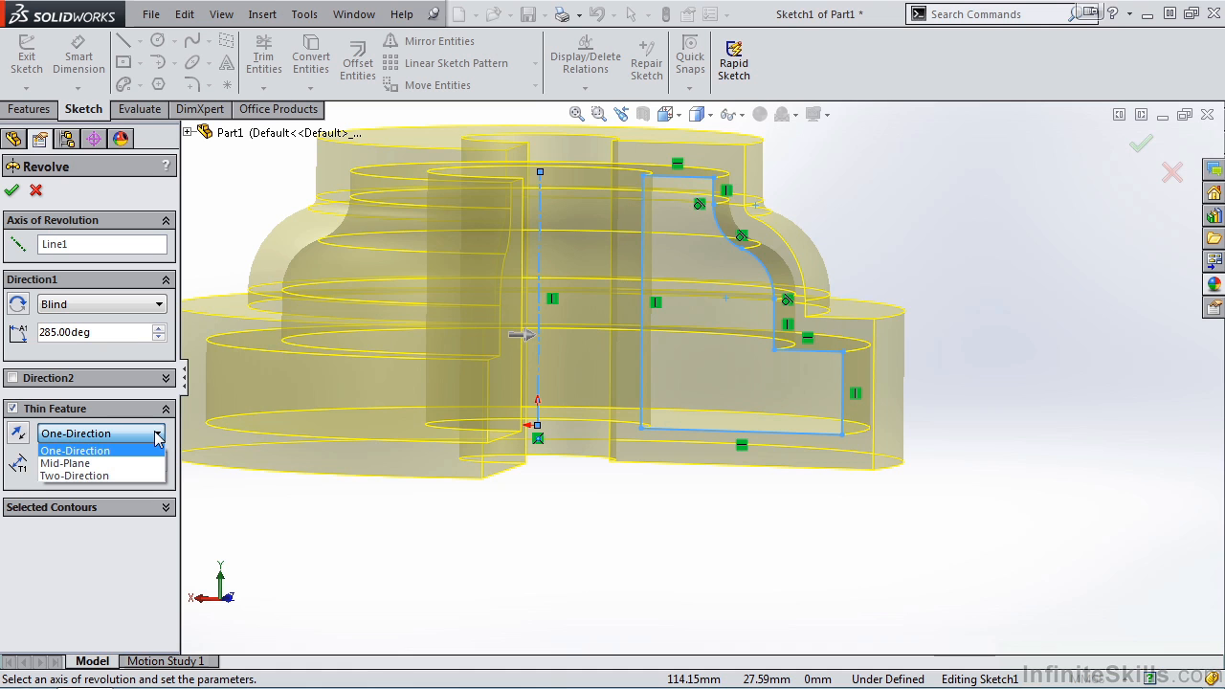
mouse_move(65, 463)
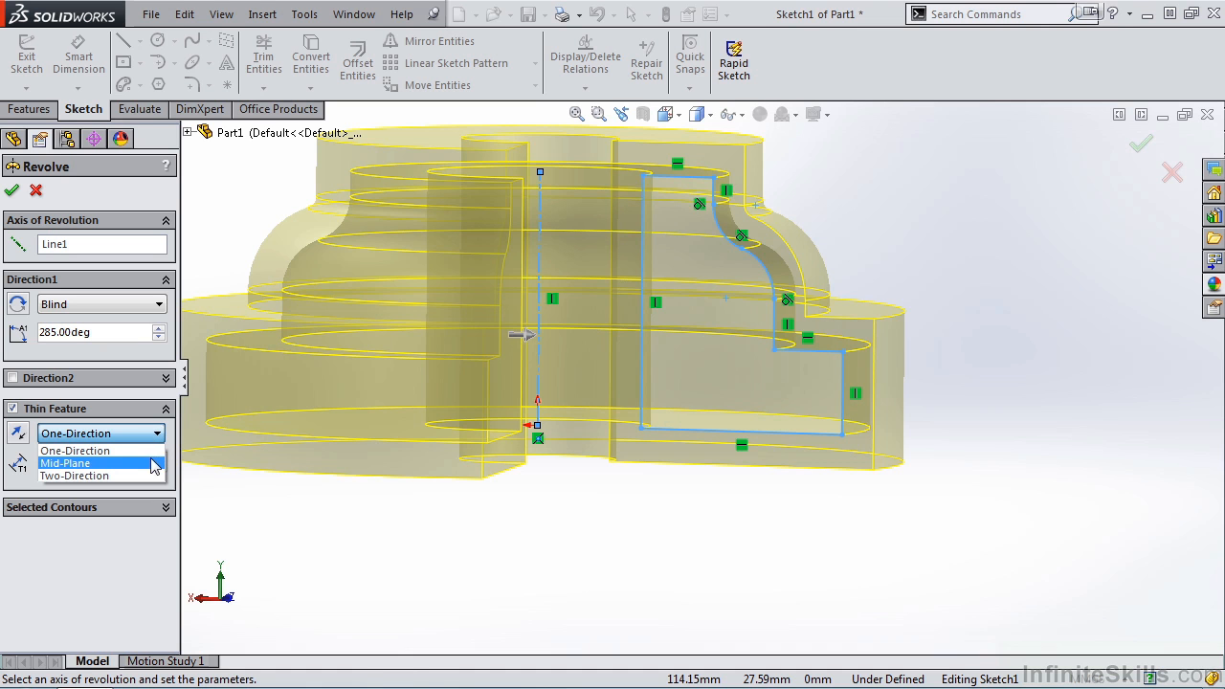
left_click(65, 462)
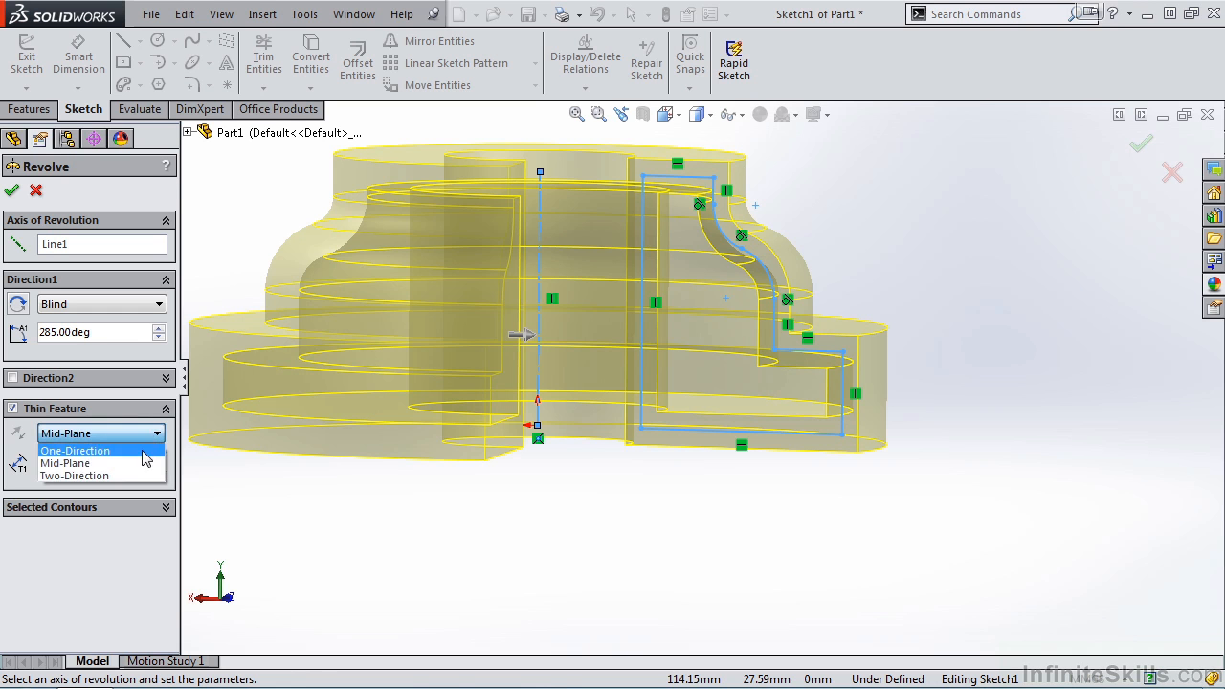
left_click(73, 475)
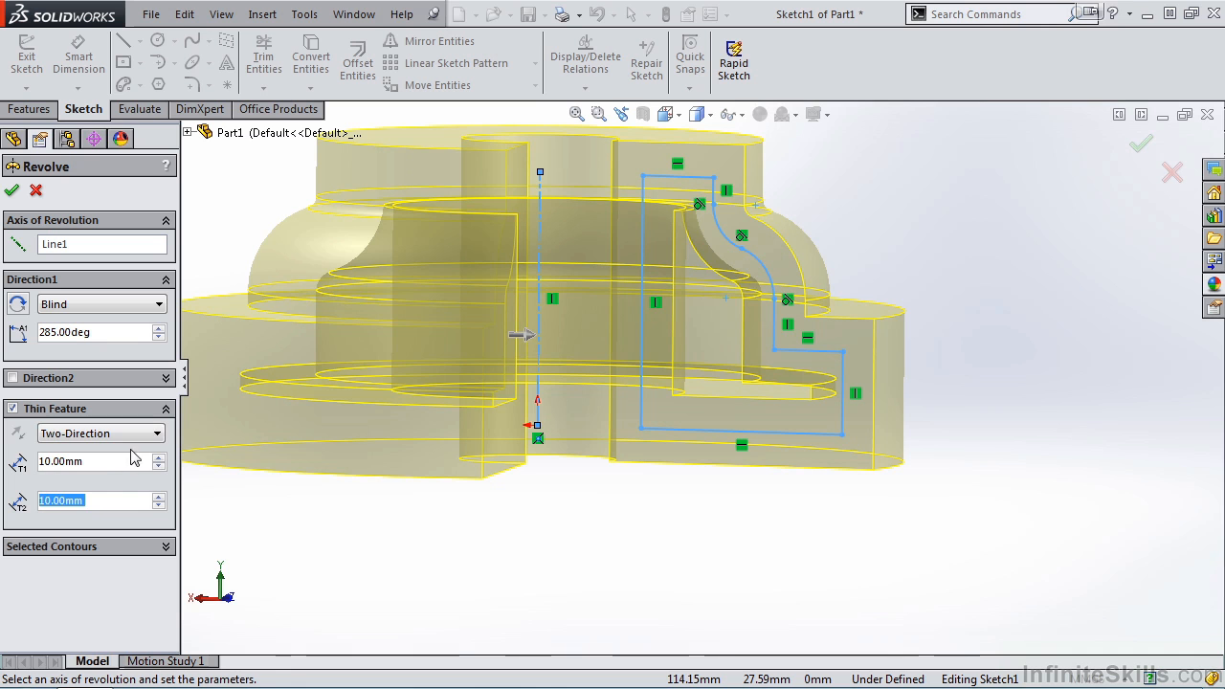
left_click(99, 432)
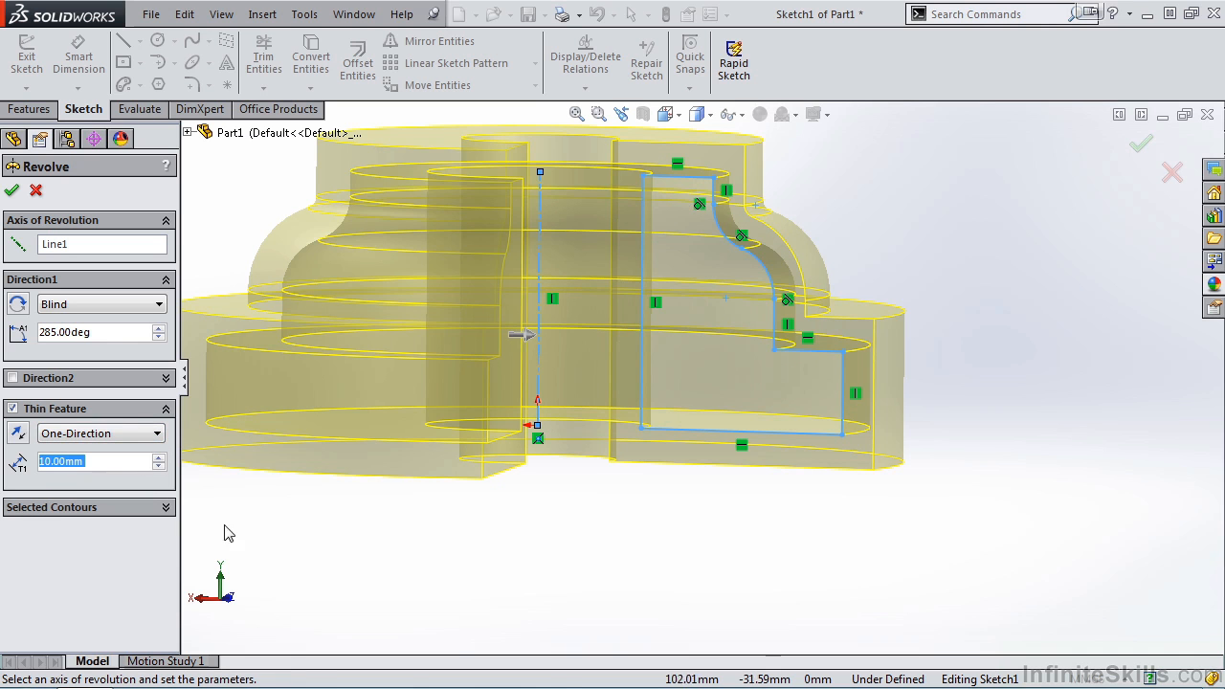
mouse_move(752, 335)
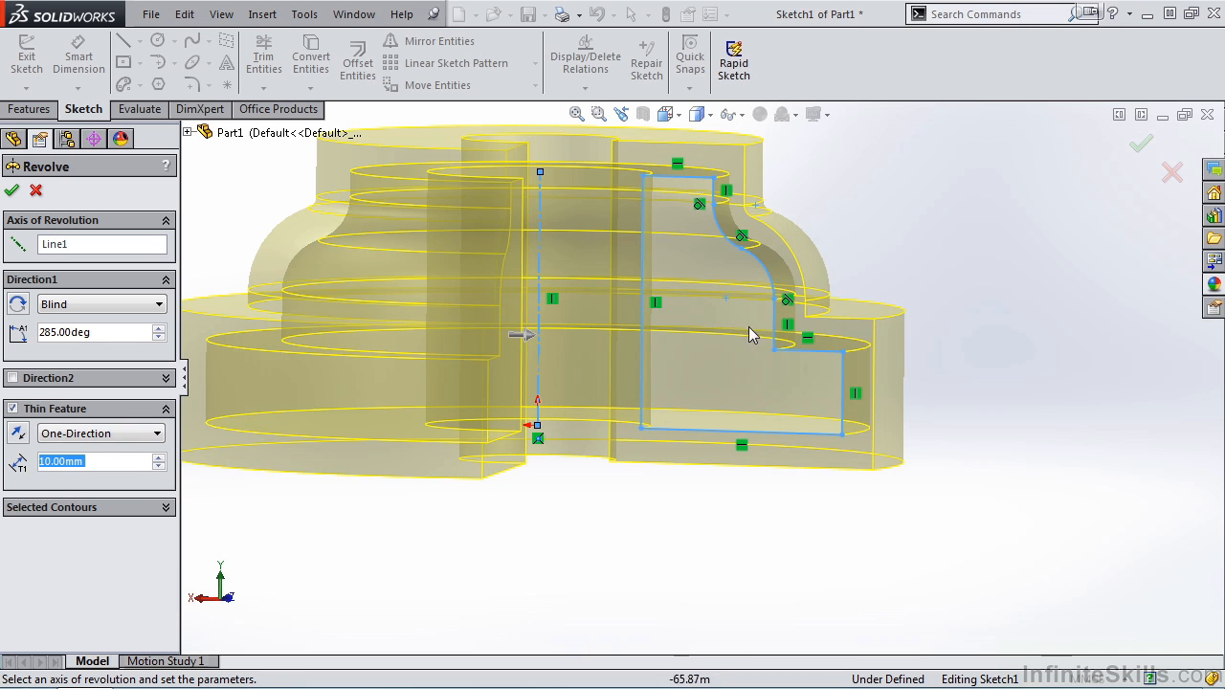
Confirm the 285° thin revolve with the green OK check
left_click(742, 444)
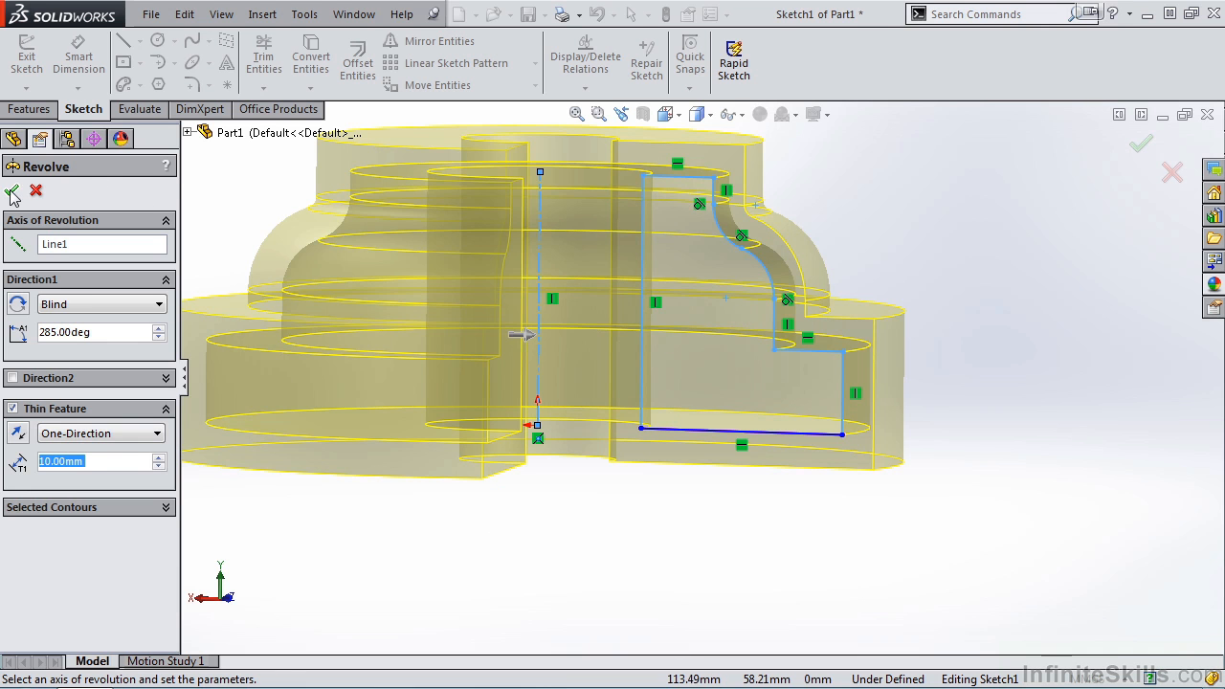